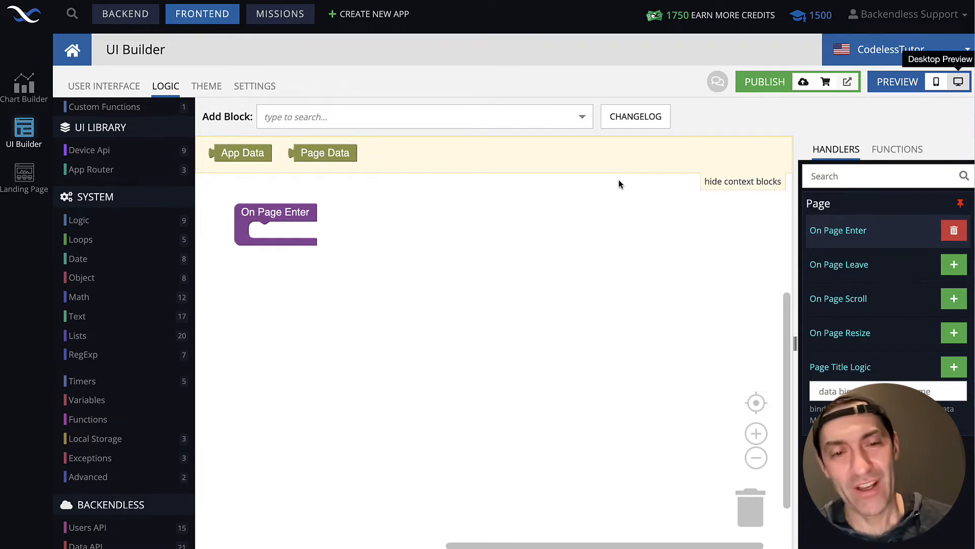
{"action": "mouse_move", "coordinate": [473, 227]}
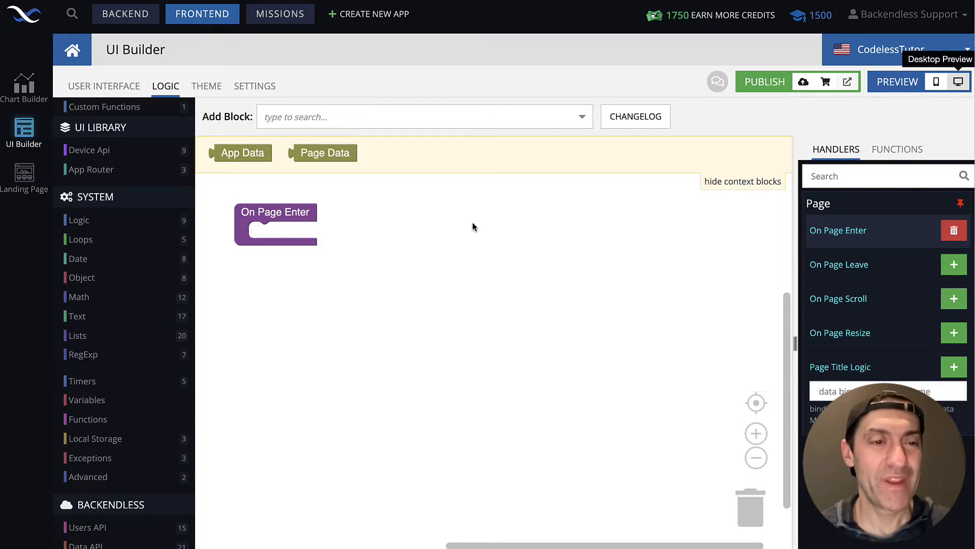
{"action": "mouse_move", "coordinate": [328, 268]}
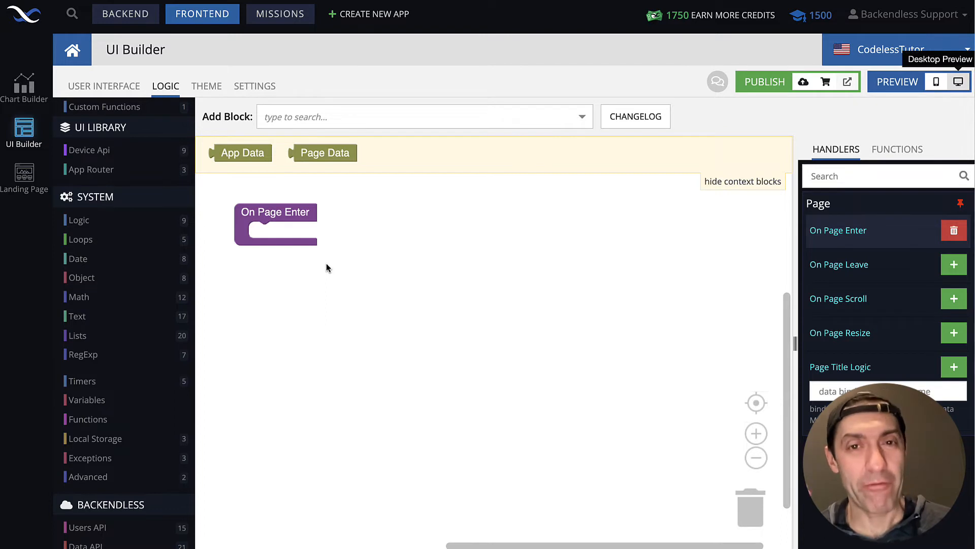
{"action": "mouse_move", "coordinate": [334, 294]}
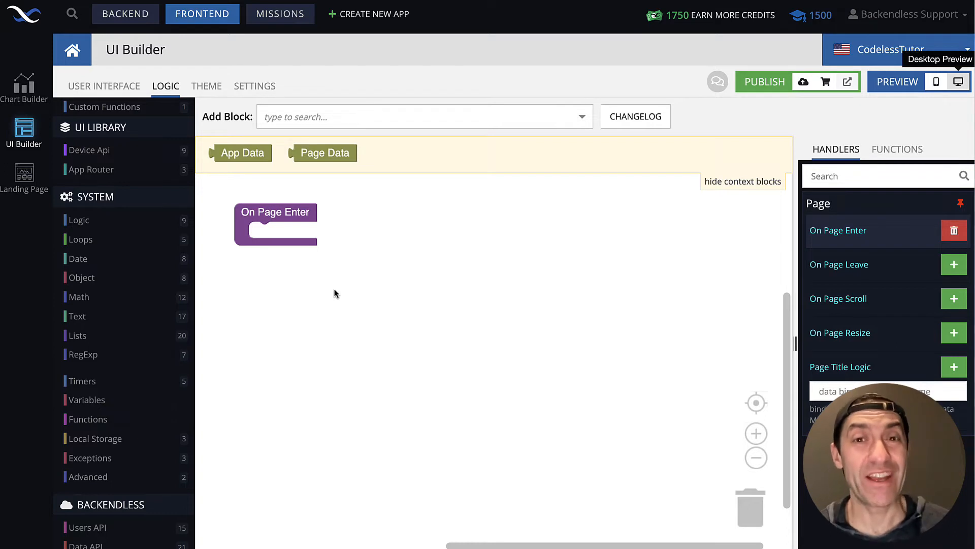
{"action": "mouse_move", "coordinate": [286, 271]}
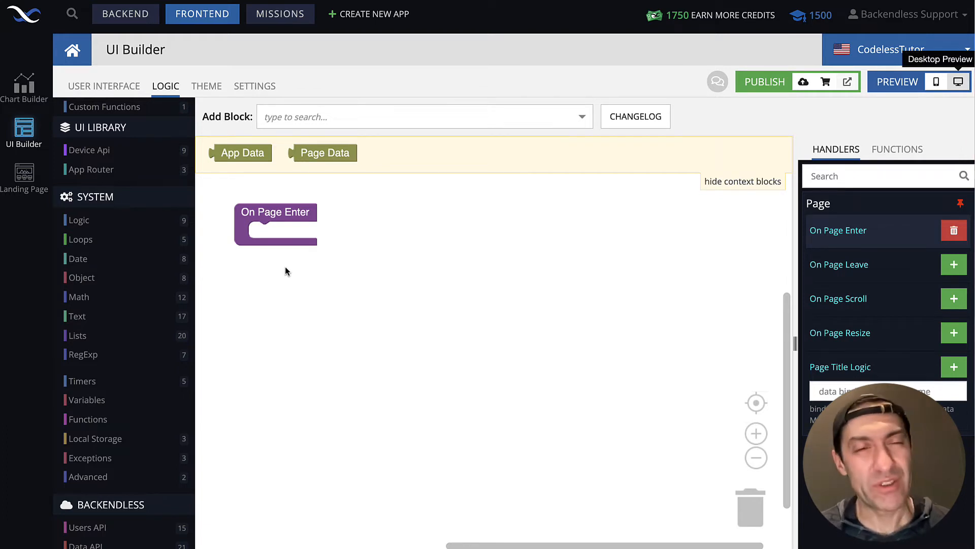
- Add a Create Object block to On Page Enter assigned to a new variable named person
{"action": "left_click", "coordinate": [81, 277]}
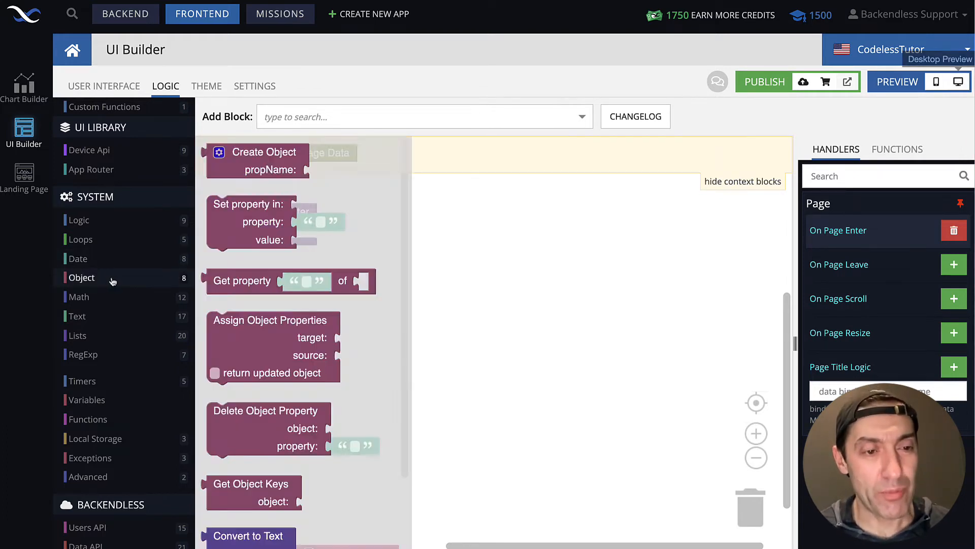
{"action": "scroll", "scroll_direction": "down", "scroll_amount": 3}
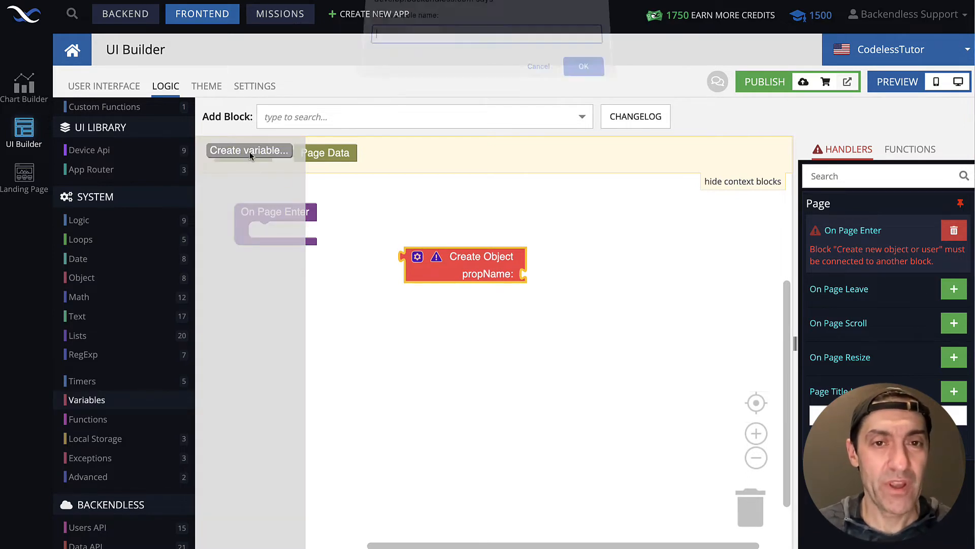
{"action": "type", "text": "pers"}
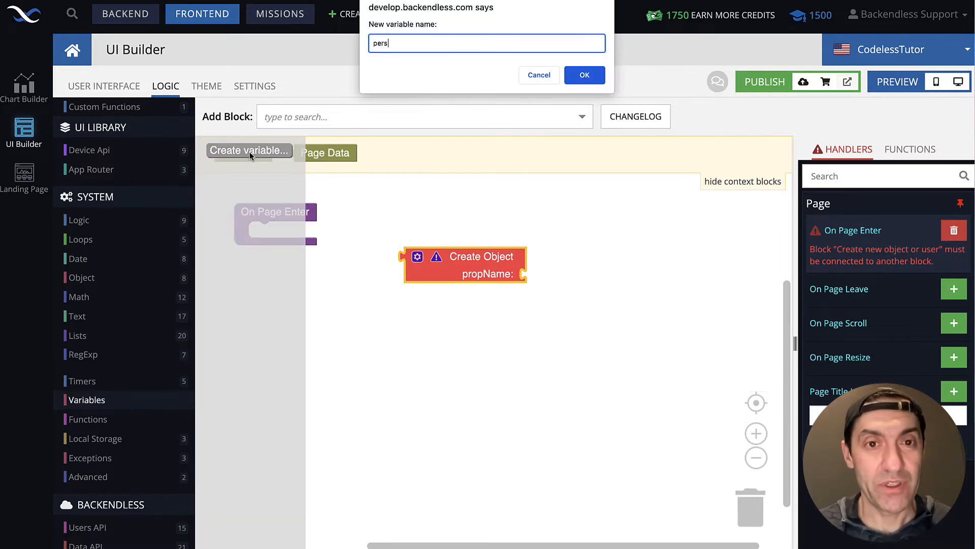
{"action": "left_click", "coordinate": [583, 74]}
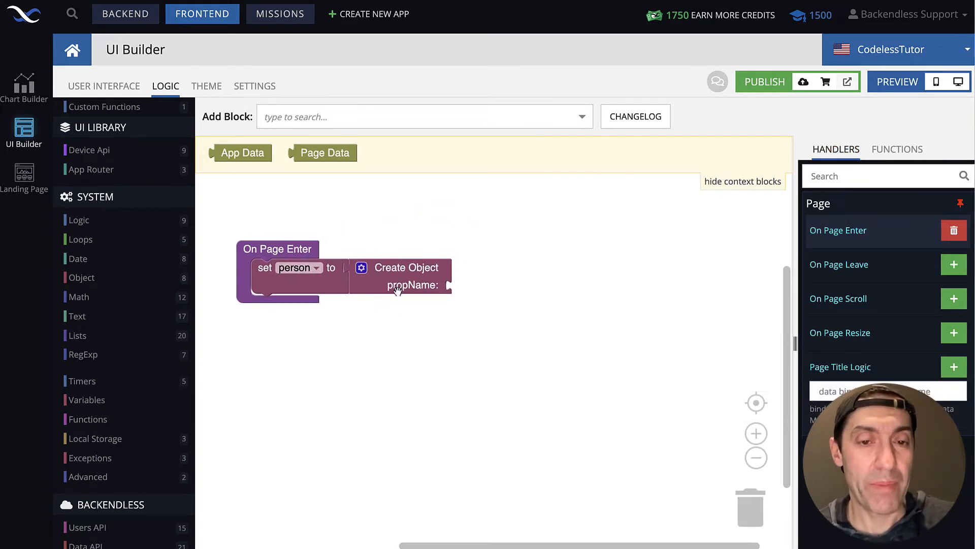
{"action": "mouse_move", "coordinate": [438, 299]}
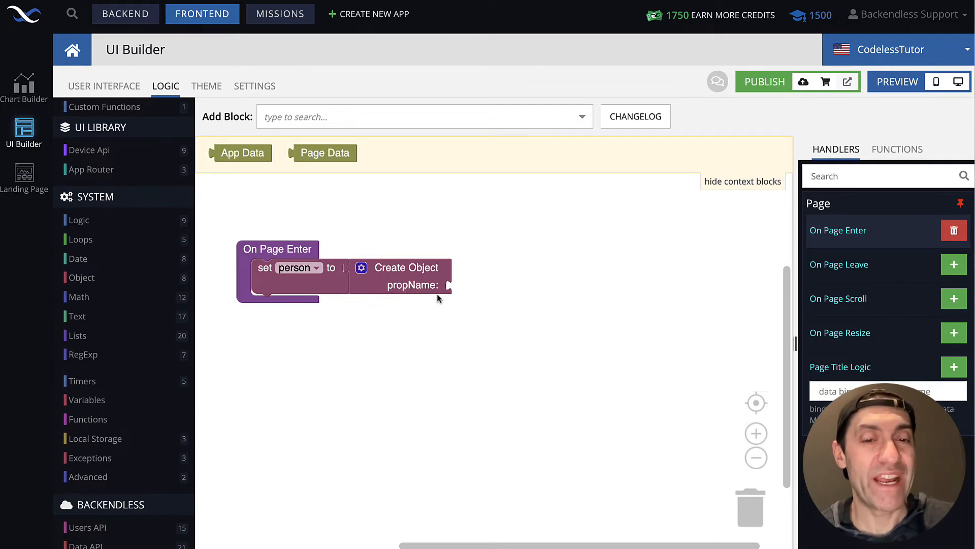
{"action": "mouse_move", "coordinate": [393, 293]}
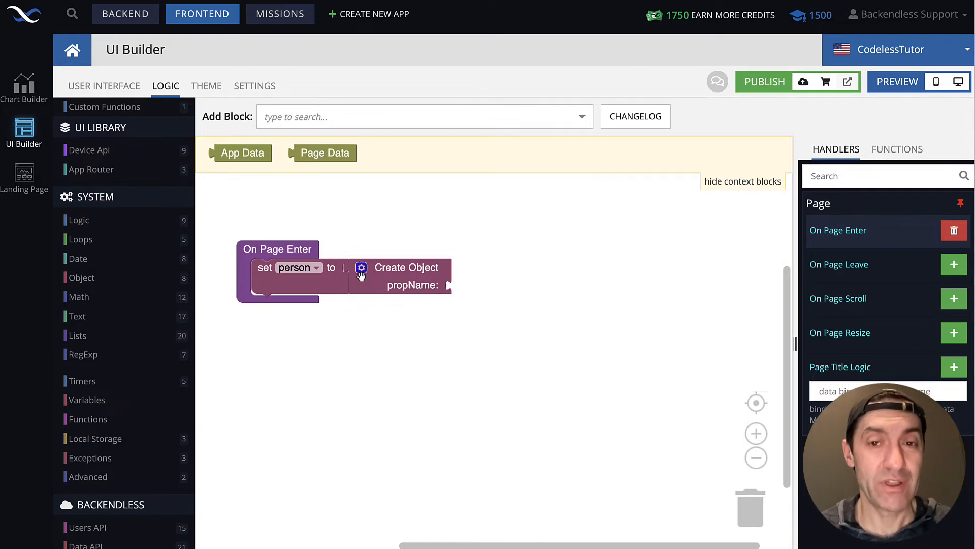
- Give the new person object name, age and isRetired properties
{"action": "left_click", "coordinate": [361, 268]}
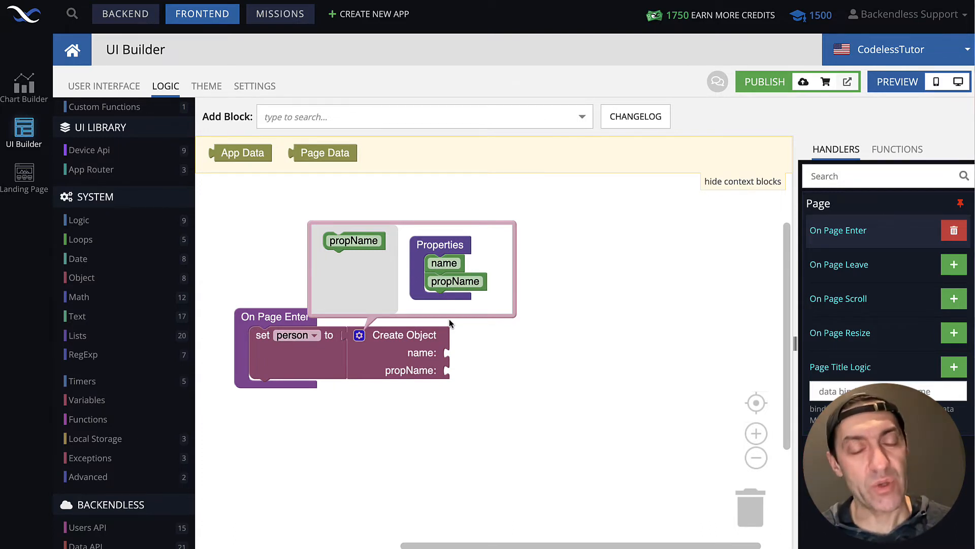
{"action": "mouse_move", "coordinate": [372, 345]}
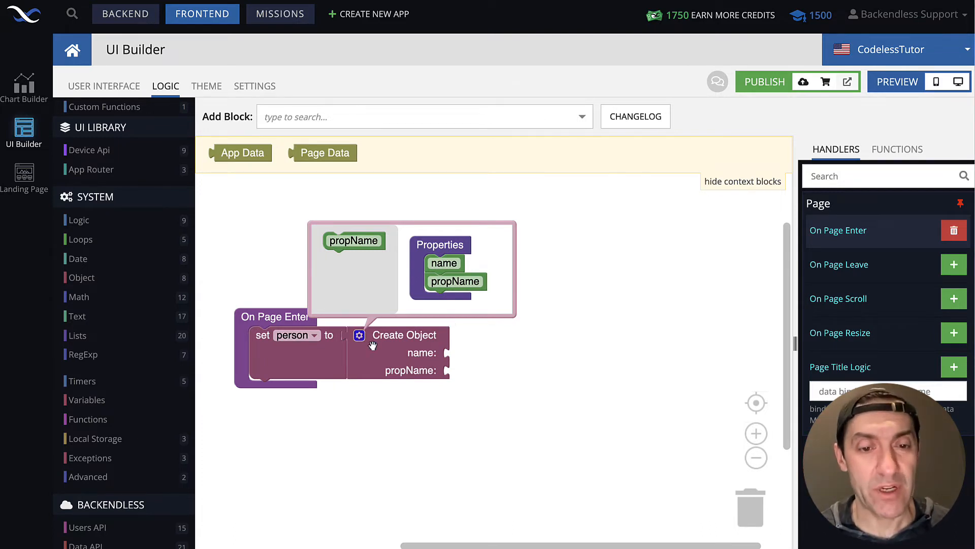
{"action": "mouse_move", "coordinate": [373, 322]}
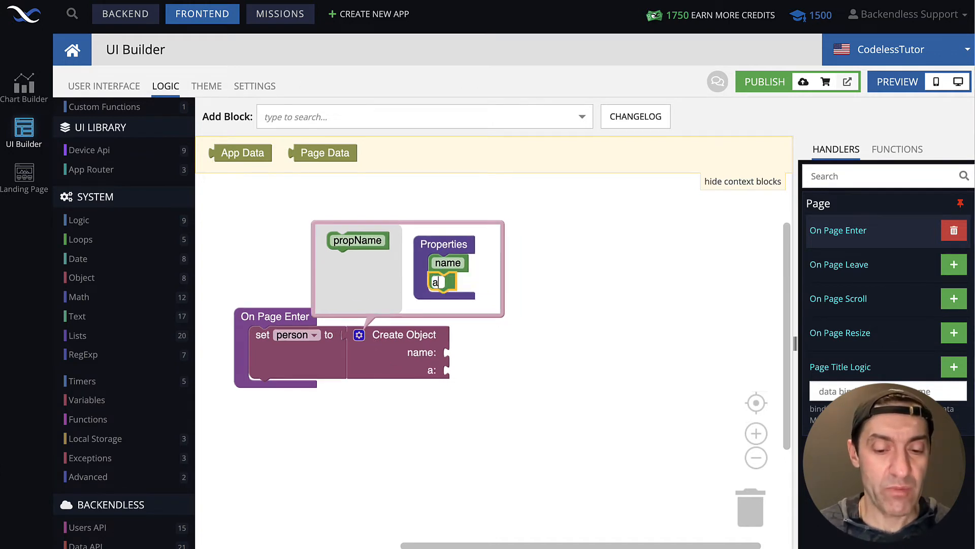
{"action": "type", "text": "age"}
{"action": "type", "text": "isRetired"}
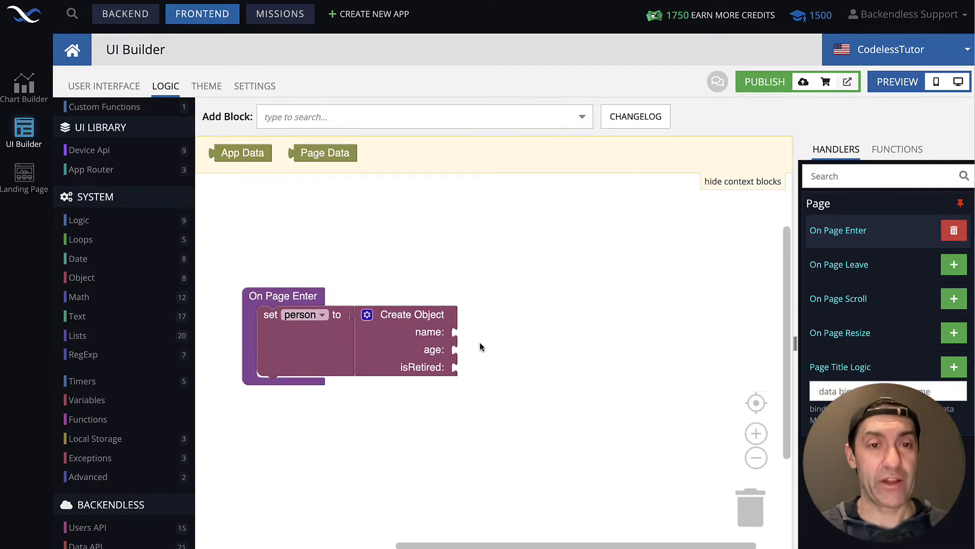
{"action": "mouse_move", "coordinate": [471, 344]}
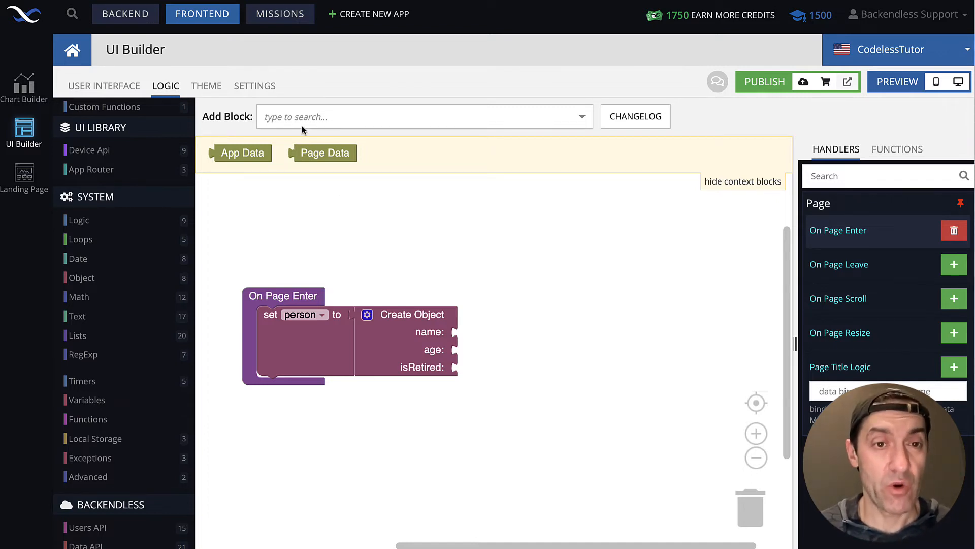
{"action": "type", "text": "text"}
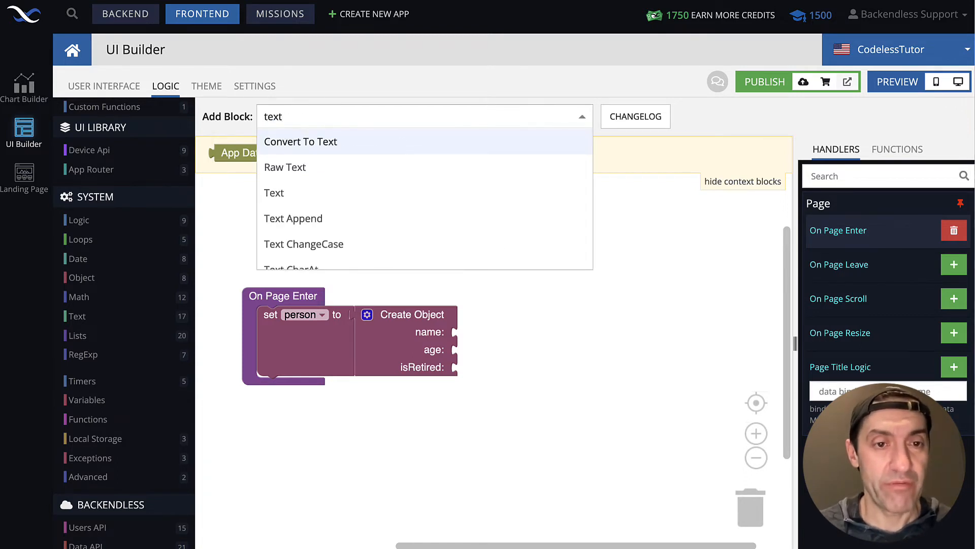
{"action": "left_click", "coordinate": [273, 192]}
{"action": "type", "text": "Bo"}
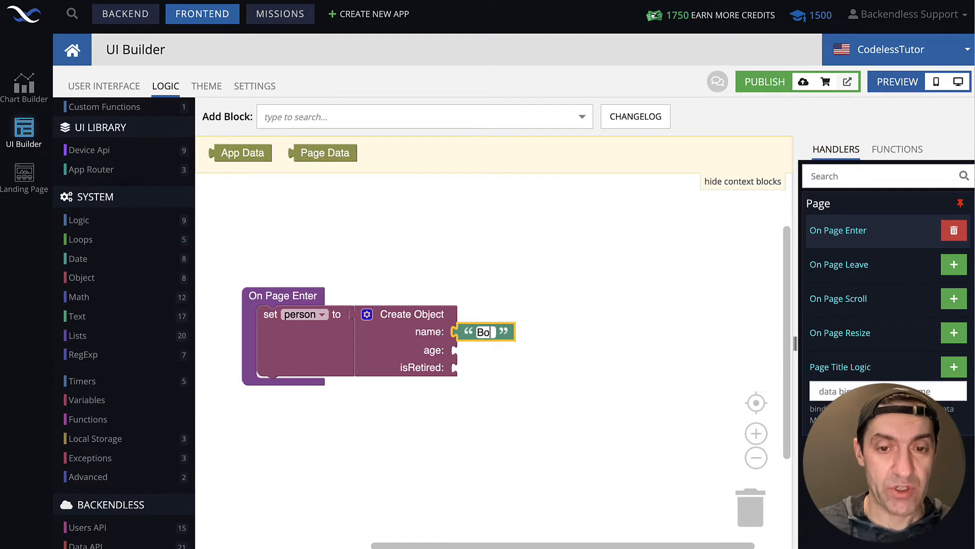
{"action": "type", "text": "b"}
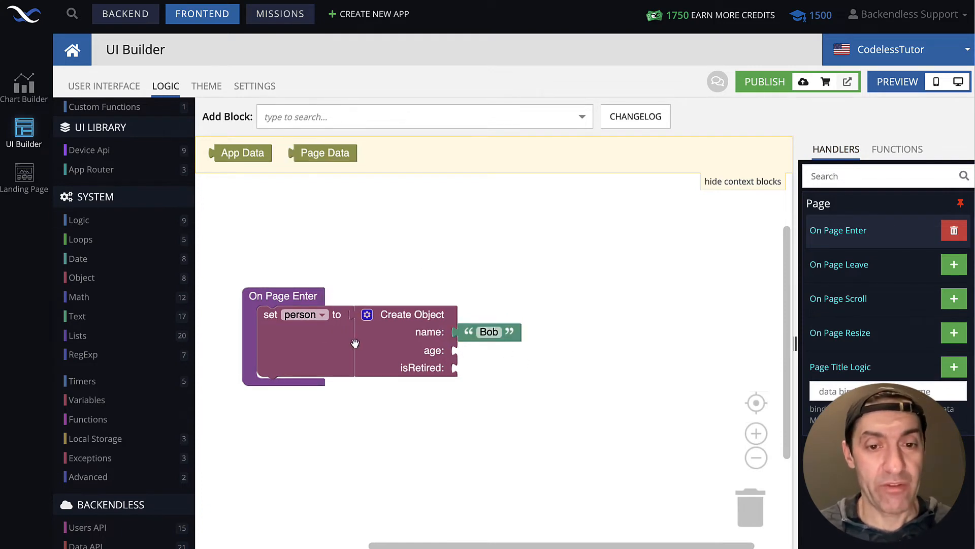
{"action": "left_click", "coordinate": [79, 297]}
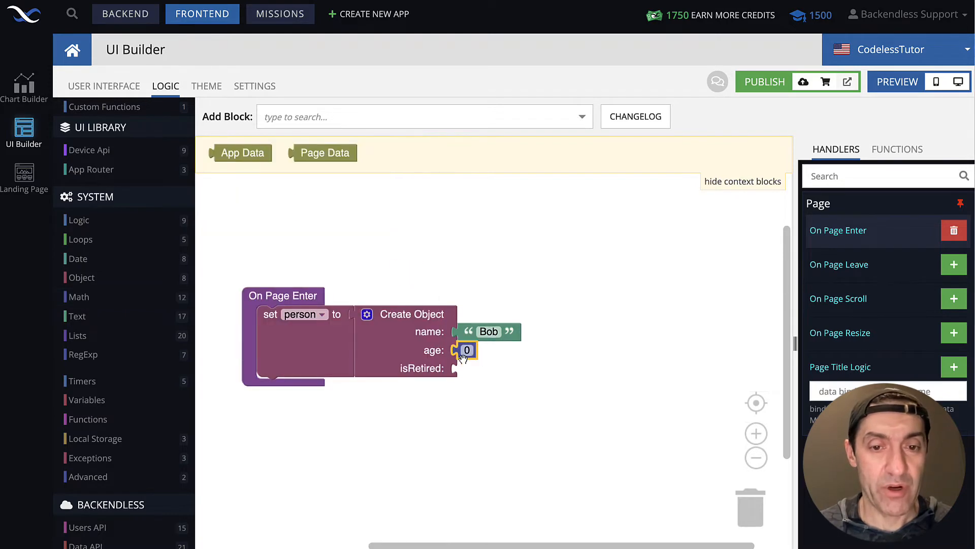
{"action": "type", "text": "35"}
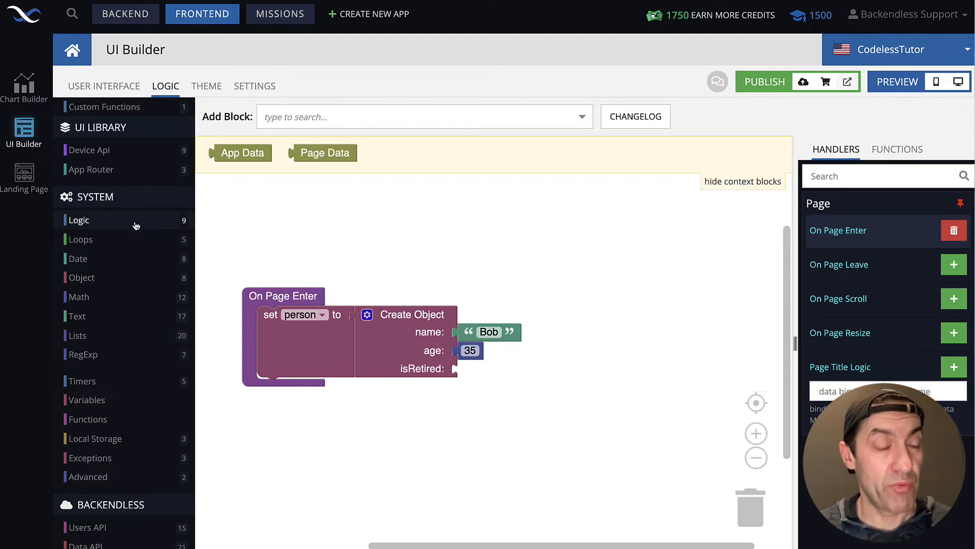
{"action": "left_click", "coordinate": [79, 220]}
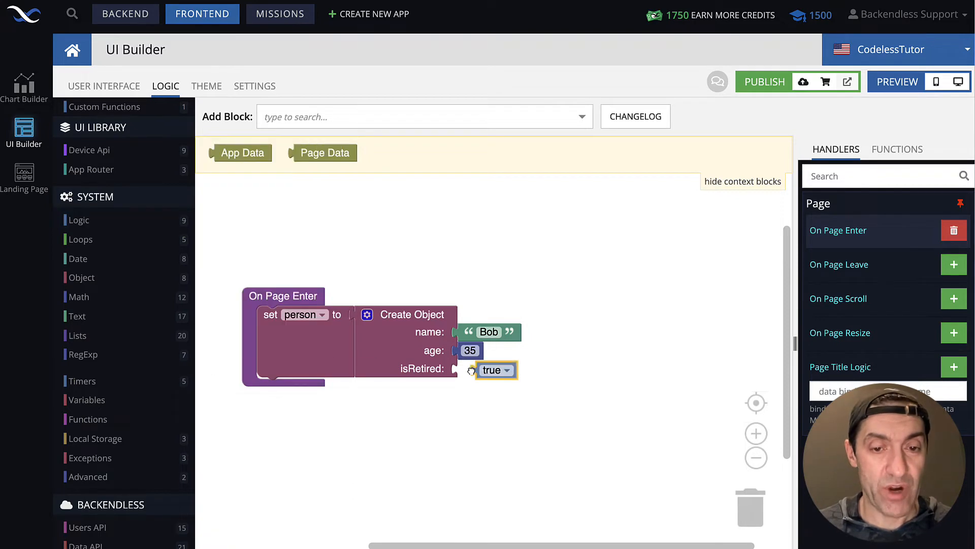
{"action": "left_click", "coordinate": [492, 370]}
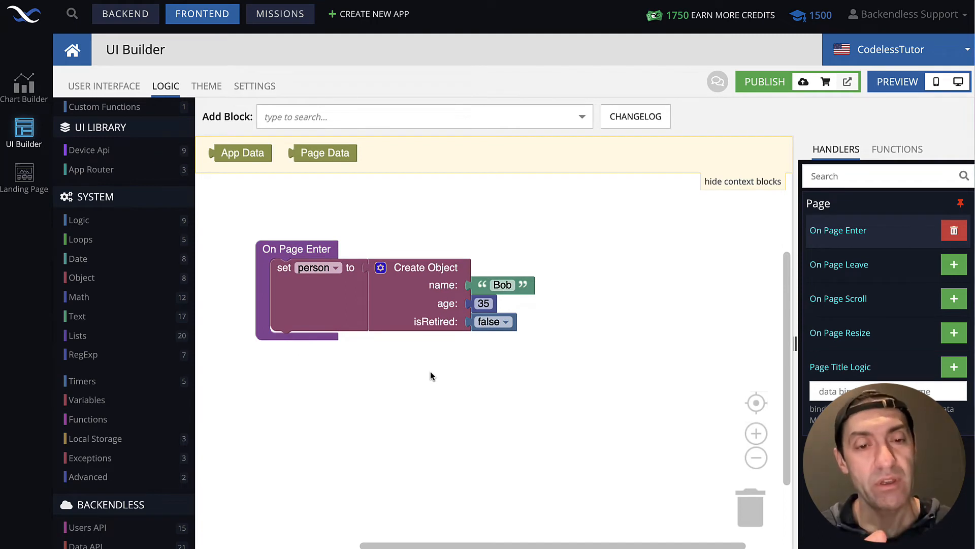
{"action": "mouse_move", "coordinate": [318, 267]}
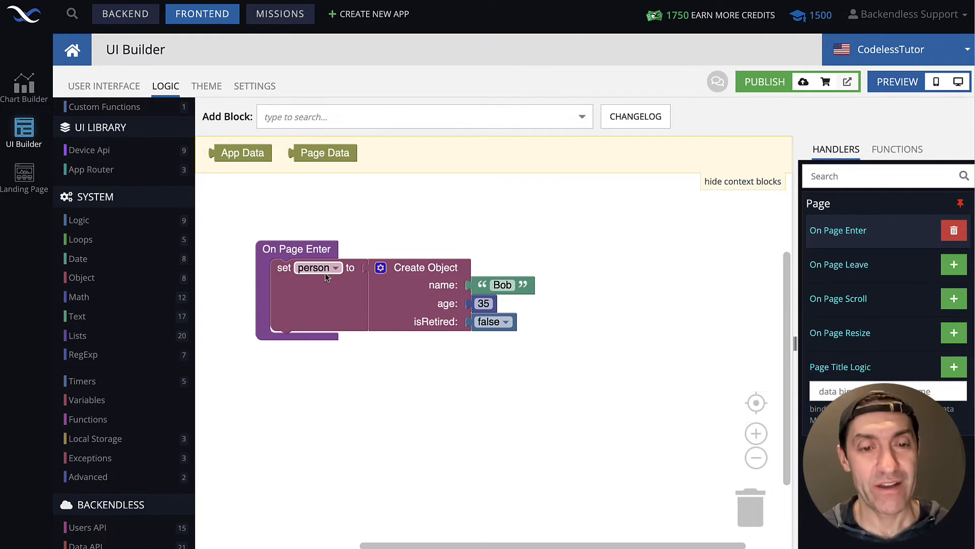
{"action": "mouse_move", "coordinate": [319, 367]}
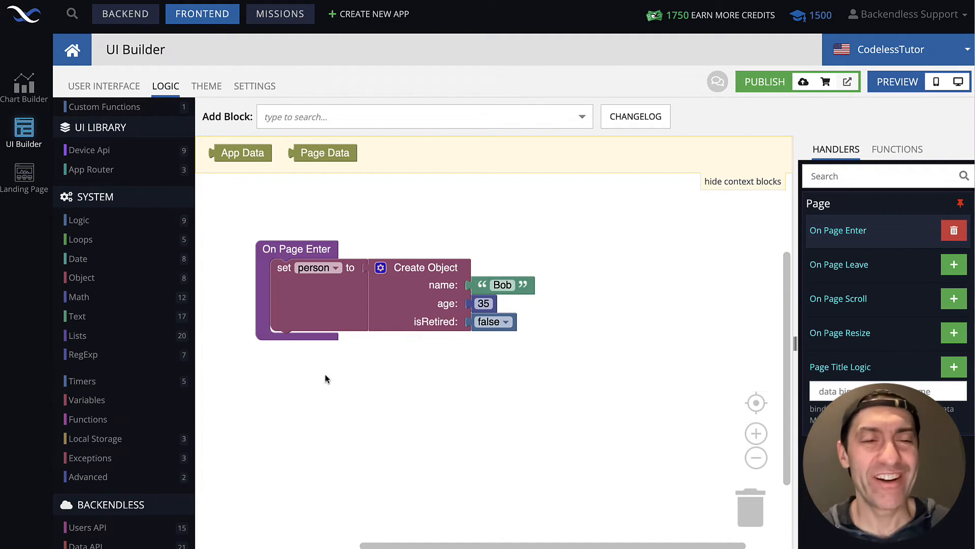
{"action": "mouse_move", "coordinate": [141, 225]}
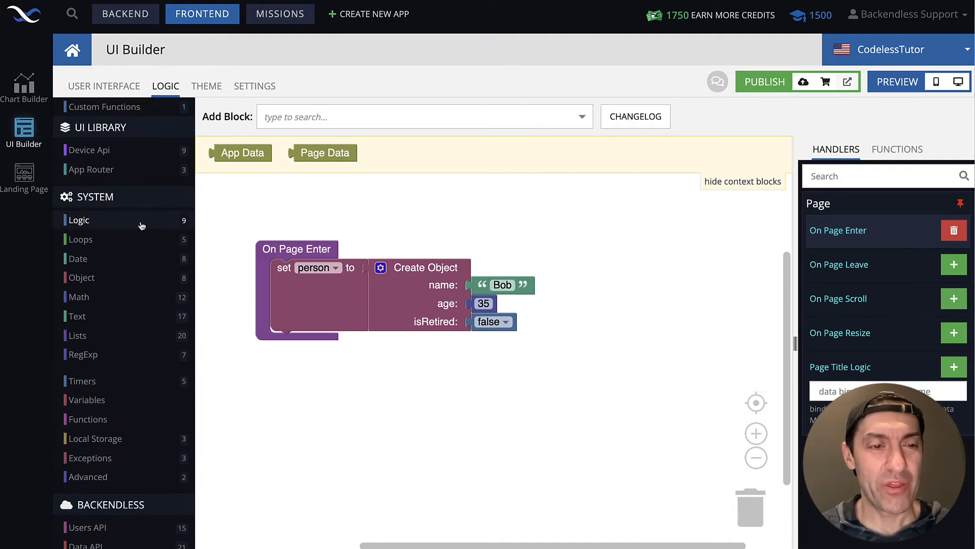
- Add a print of whether person is of type Object from the Logic blocks
{"action": "left_click", "coordinate": [78, 219]}
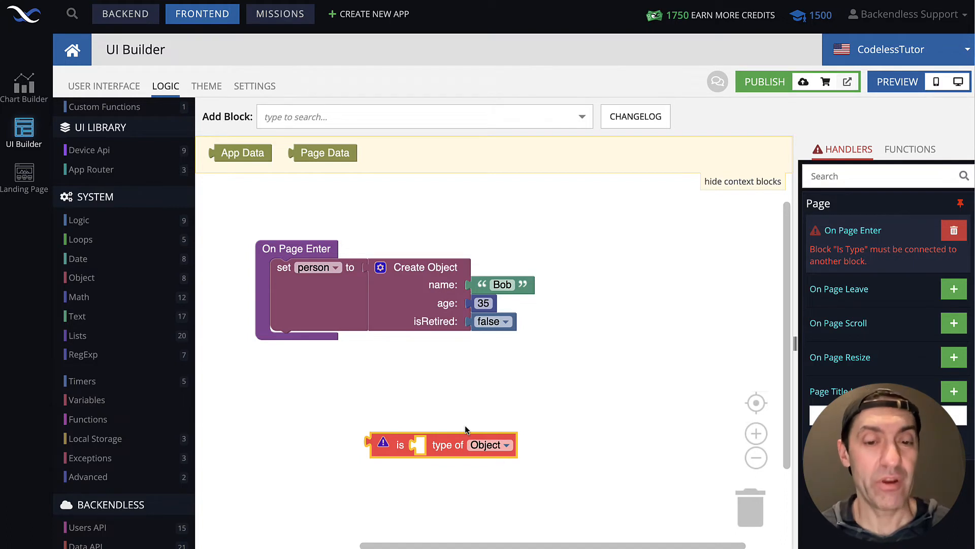
{"action": "left_click", "coordinate": [422, 116]}
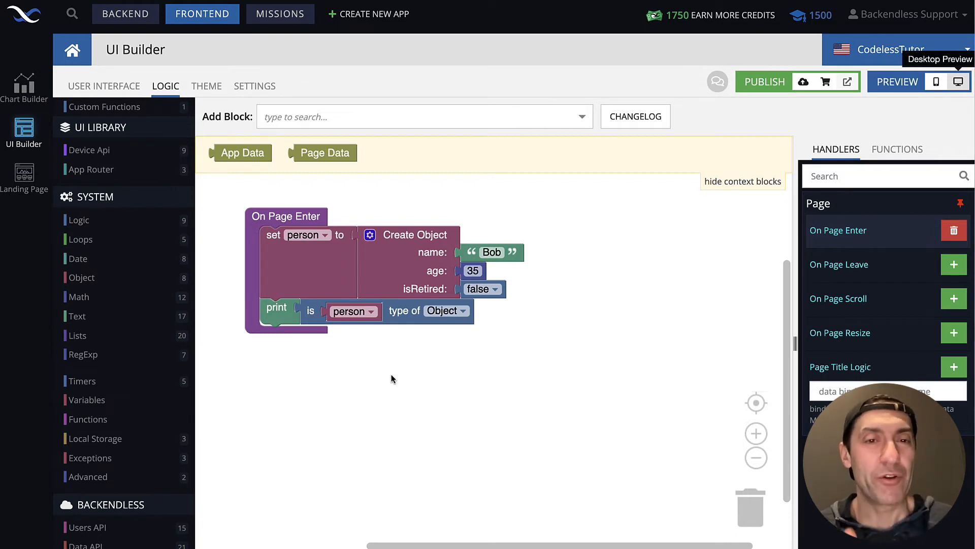
- Add a Text Print block that prints the person object itself
{"action": "left_click", "coordinate": [423, 115]}
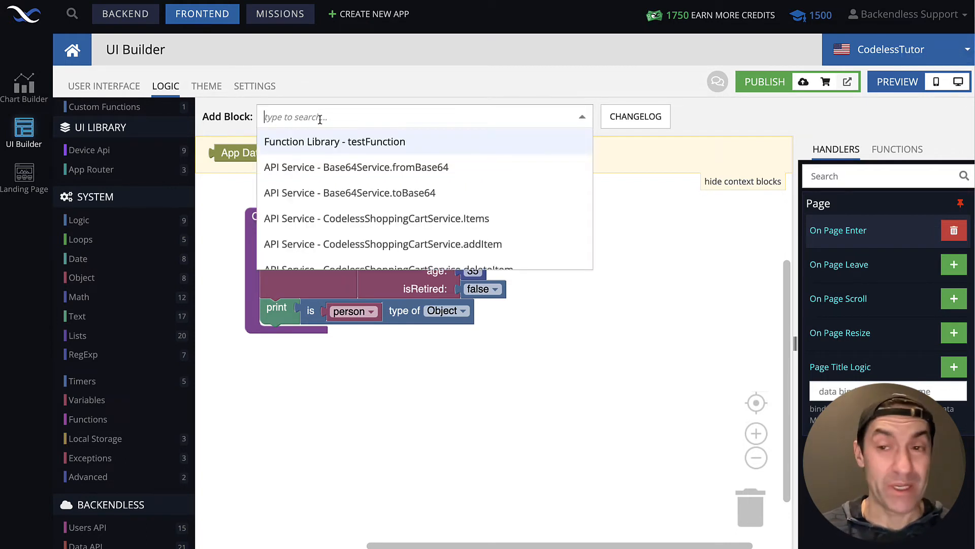
{"action": "type", "text": "pri"}
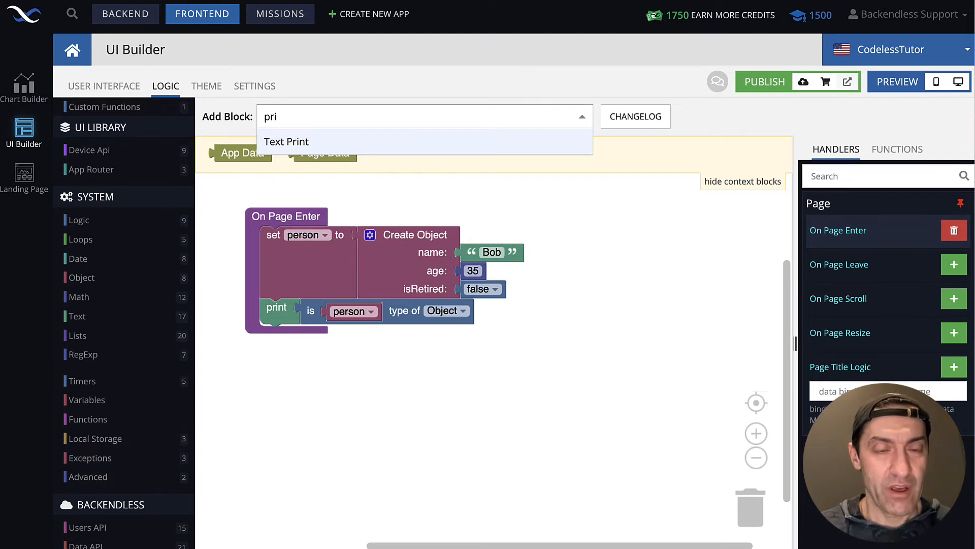
{"action": "left_click", "coordinate": [287, 141]}
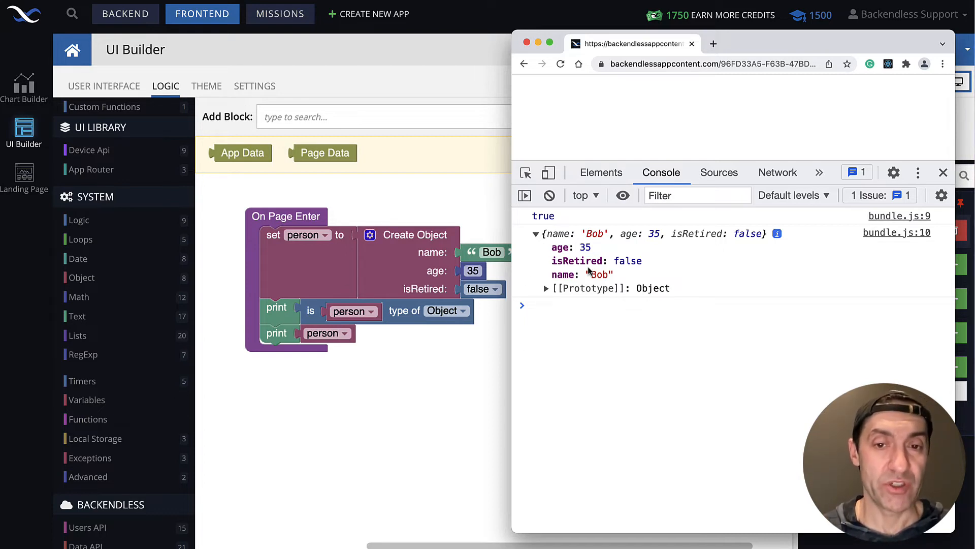
{"action": "mouse_move", "coordinate": [560, 252]}
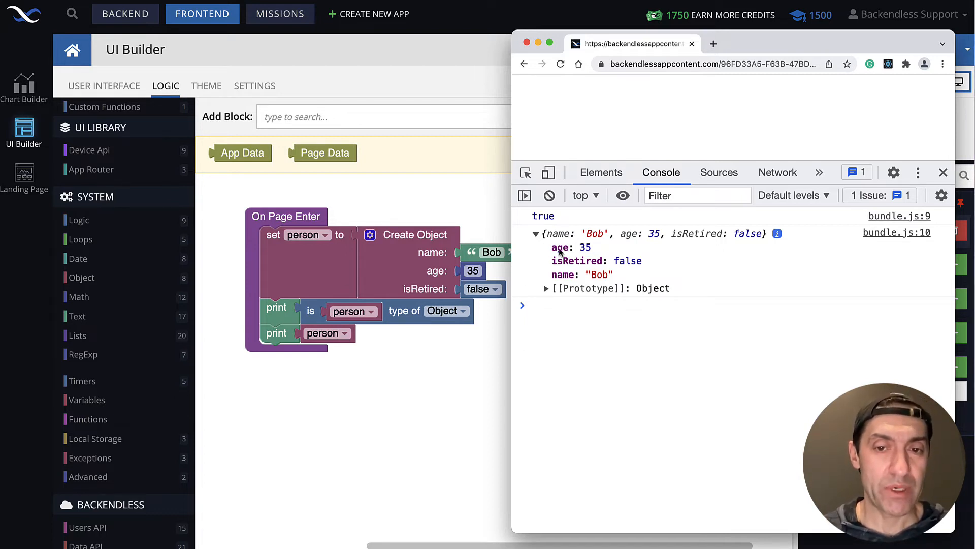
{"action": "mouse_move", "coordinate": [627, 266]}
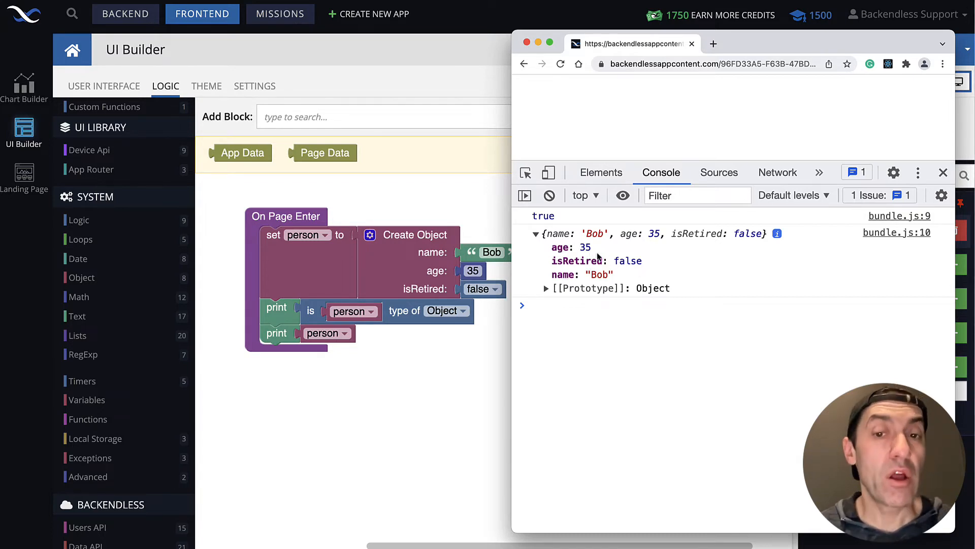
{"action": "mouse_move", "coordinate": [608, 275]}
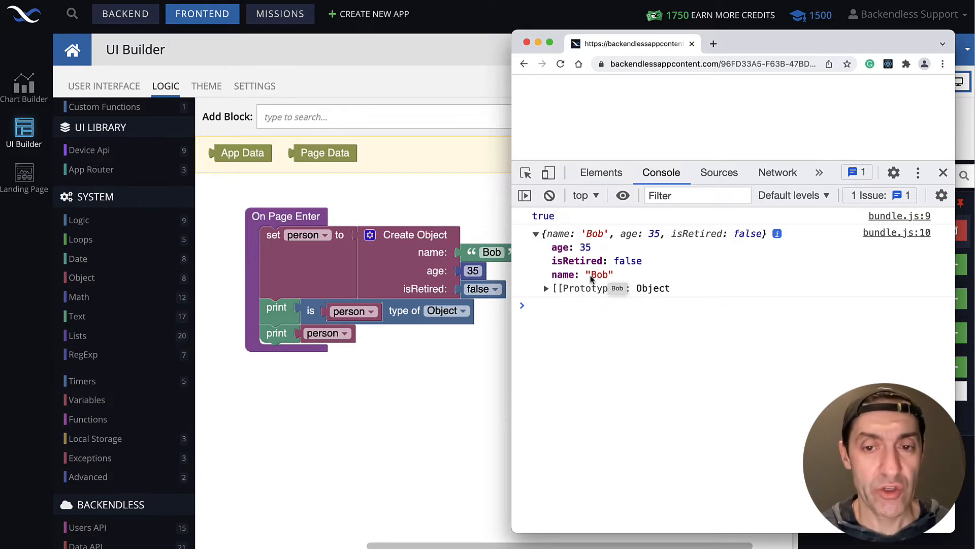
{"action": "mouse_move", "coordinate": [620, 264]}
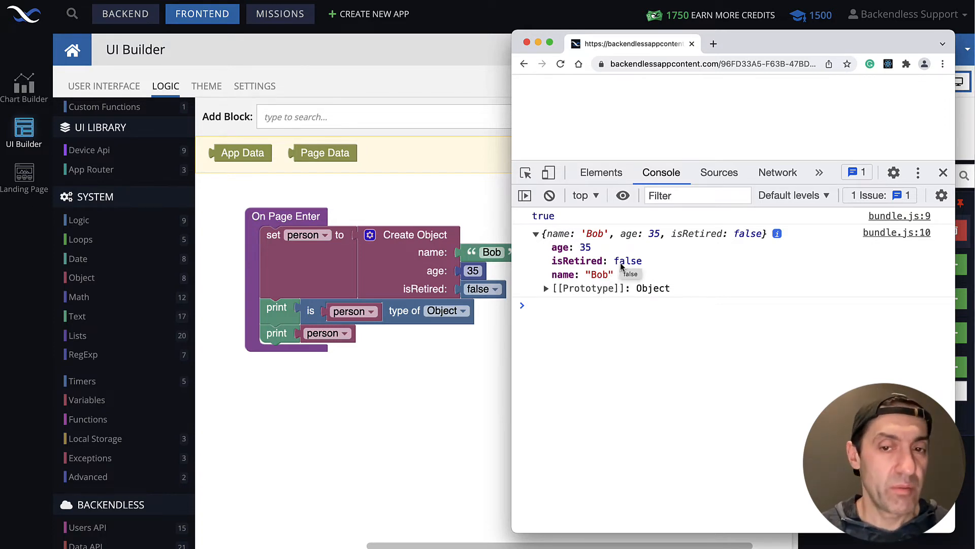
{"action": "mouse_move", "coordinate": [633, 270]}
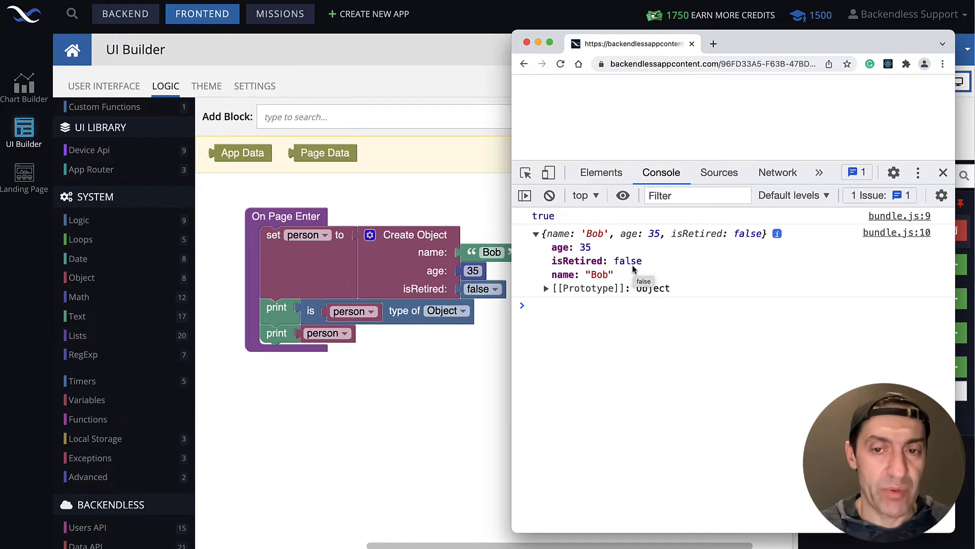
{"action": "mouse_move", "coordinate": [627, 356]}
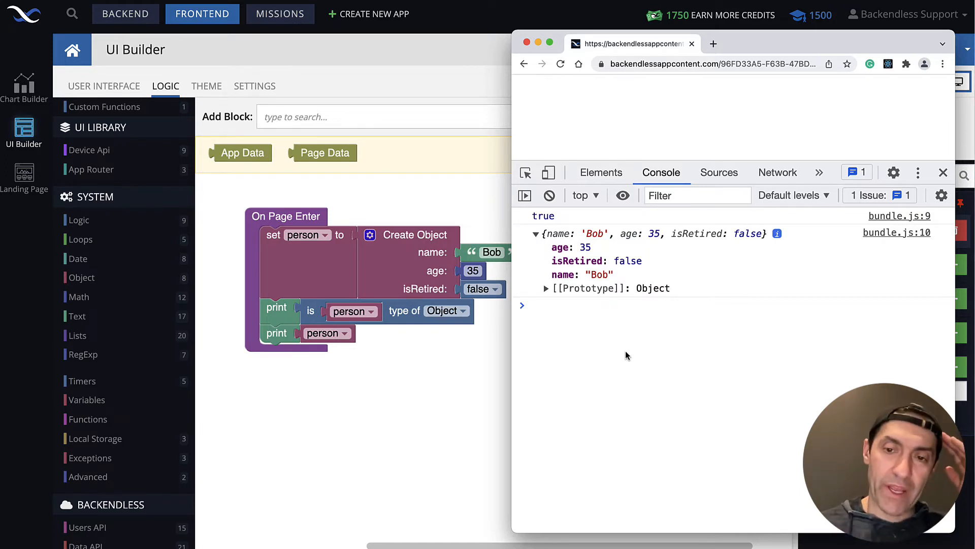
{"action": "mouse_move", "coordinate": [470, 372]}
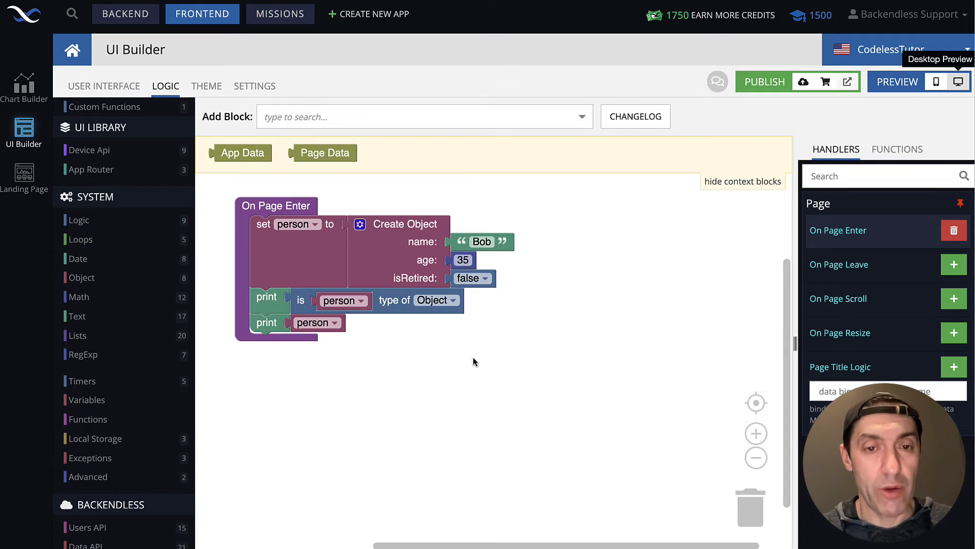
{"action": "mouse_move", "coordinate": [455, 340]}
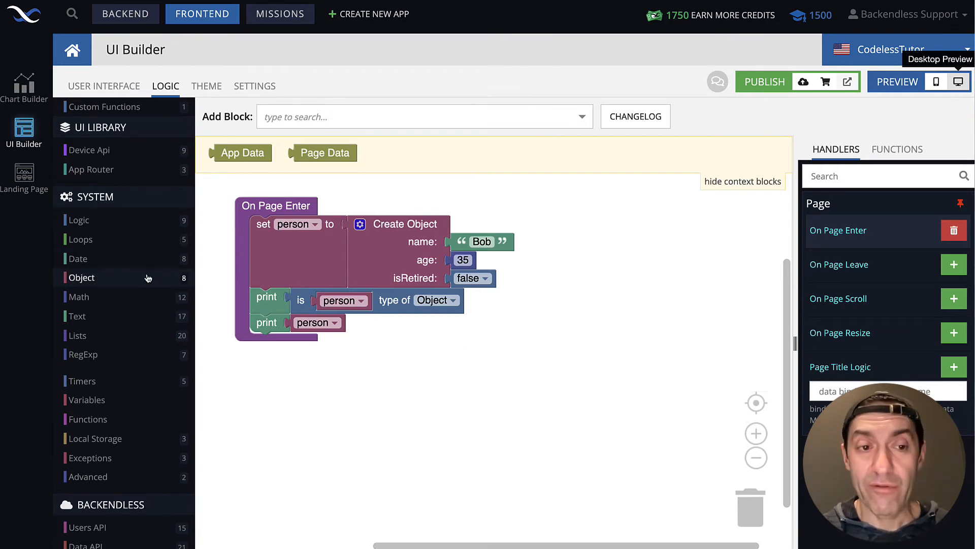
- Set person's age property to 37 with a Set property in block, then print person again
{"action": "left_click", "coordinate": [82, 277]}
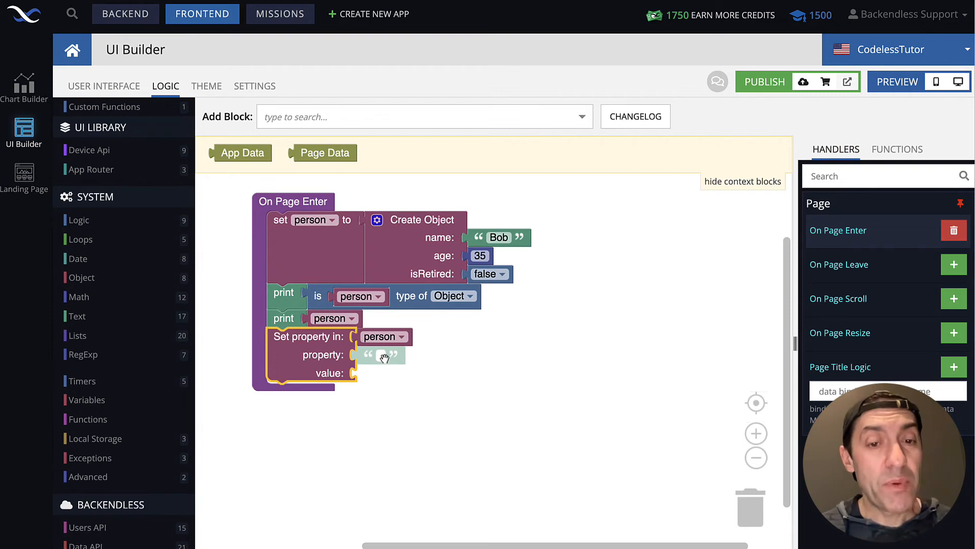
{"action": "mouse_move", "coordinate": [410, 374]}
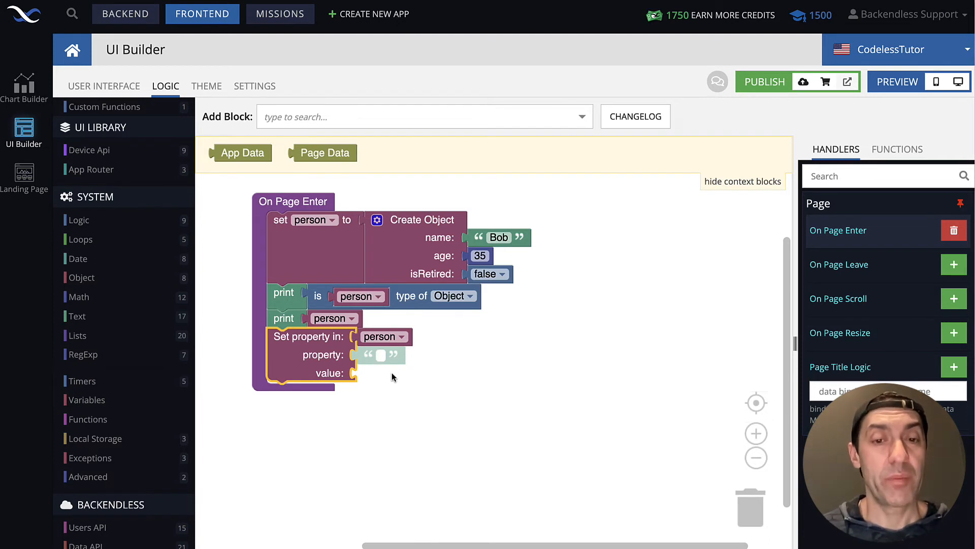
{"action": "mouse_move", "coordinate": [389, 355]}
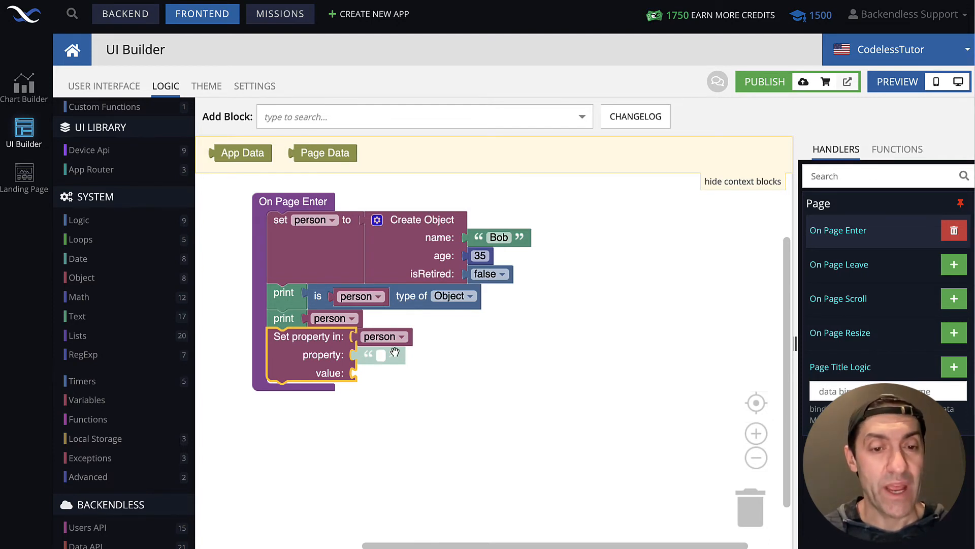
{"action": "mouse_move", "coordinate": [428, 241]}
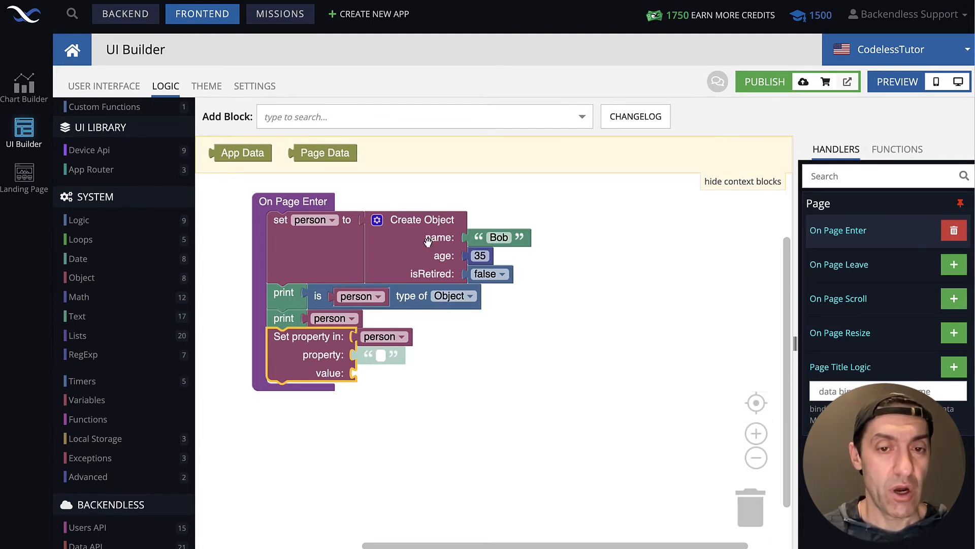
{"action": "mouse_move", "coordinate": [411, 275]}
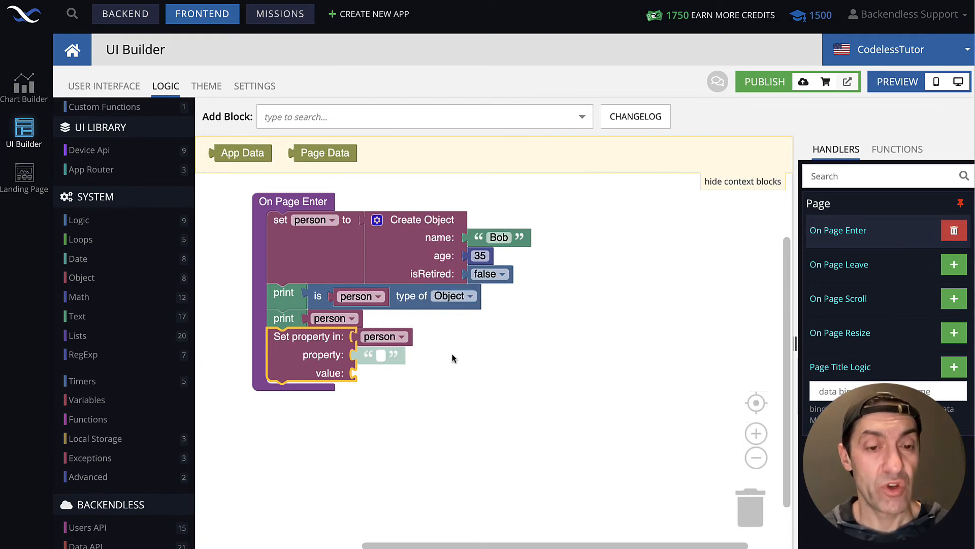
{"action": "mouse_move", "coordinate": [445, 349]}
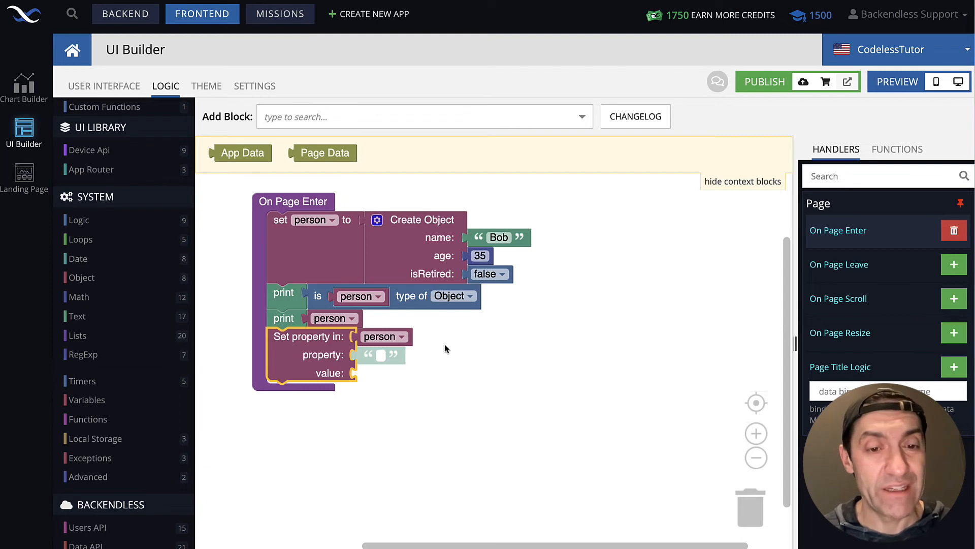
{"action": "mouse_move", "coordinate": [445, 396]}
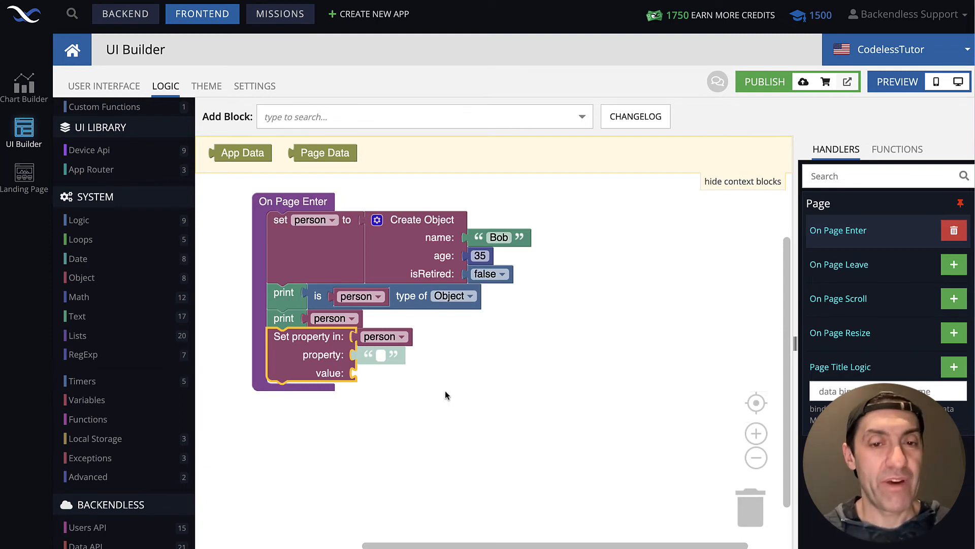
{"action": "mouse_move", "coordinate": [465, 259]}
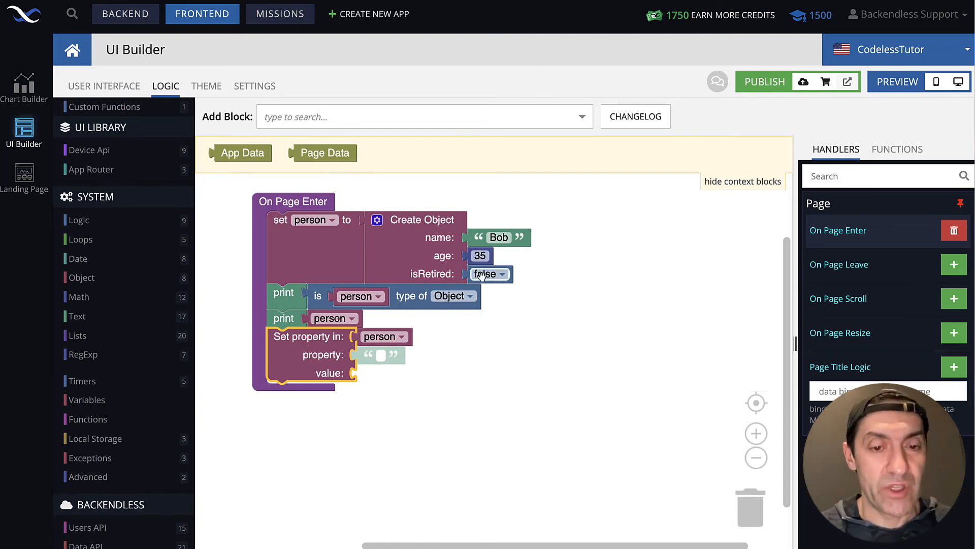
{"action": "type", "text": "age"}
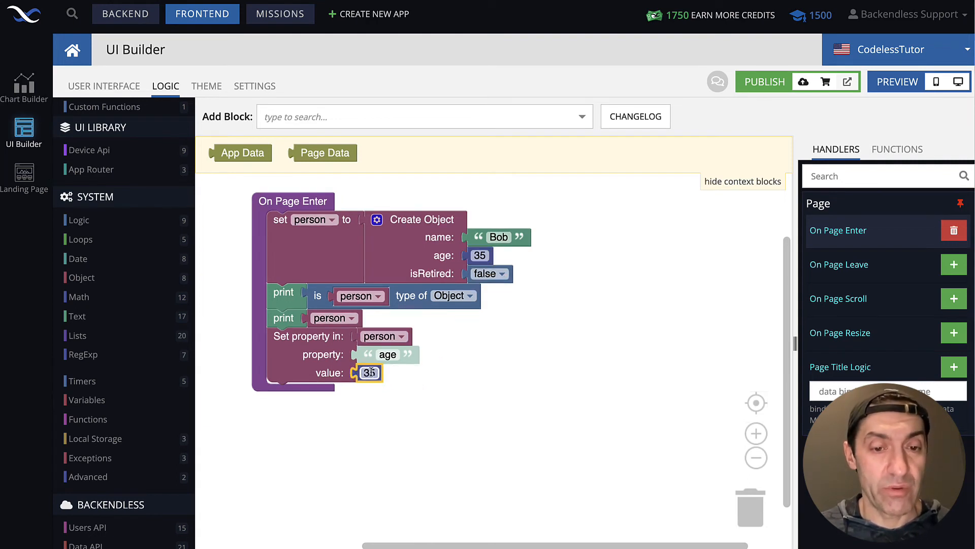
{"action": "type", "text": "37"}
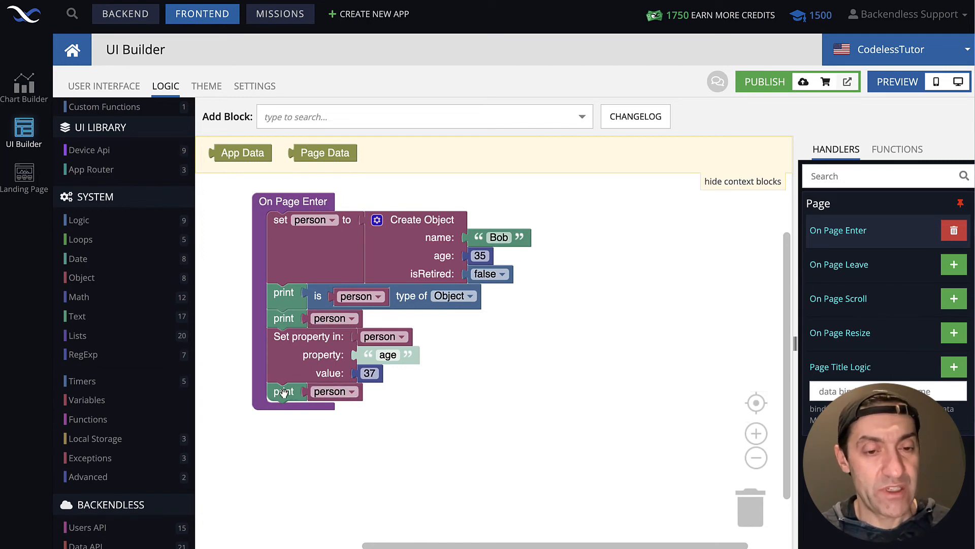
{"action": "mouse_move", "coordinate": [957, 81]}
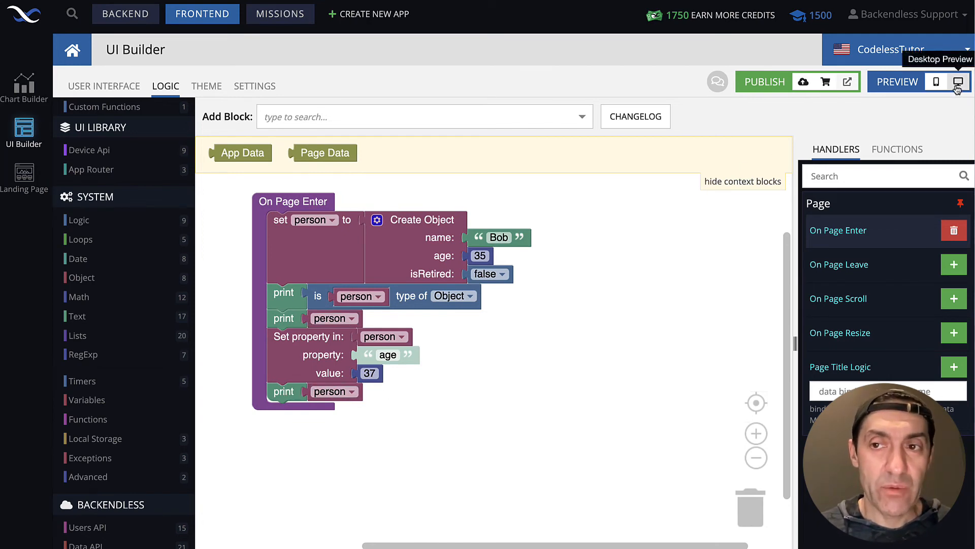
- Run Desktop Preview and expand the second logged person showing age 37
{"action": "left_click", "coordinate": [960, 81]}
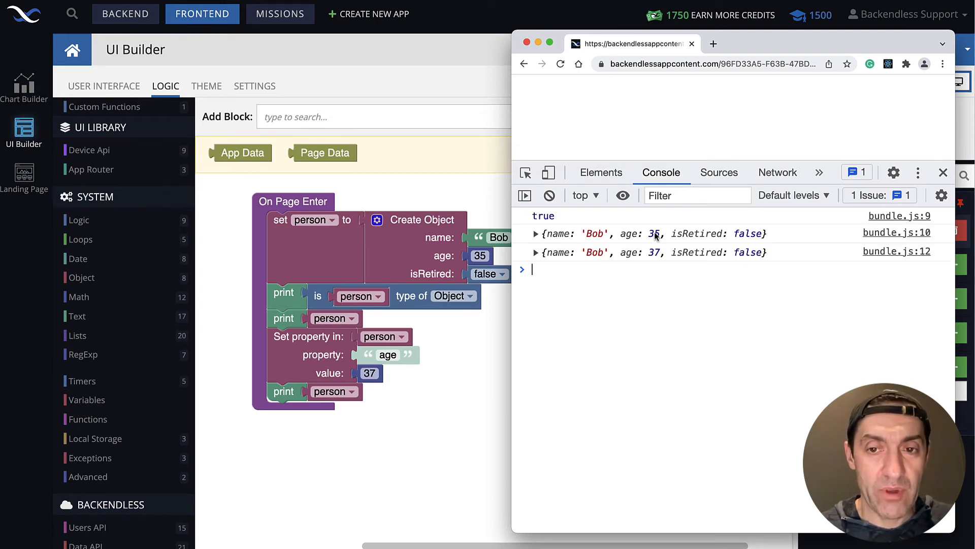
{"action": "left_click", "coordinate": [535, 252]}
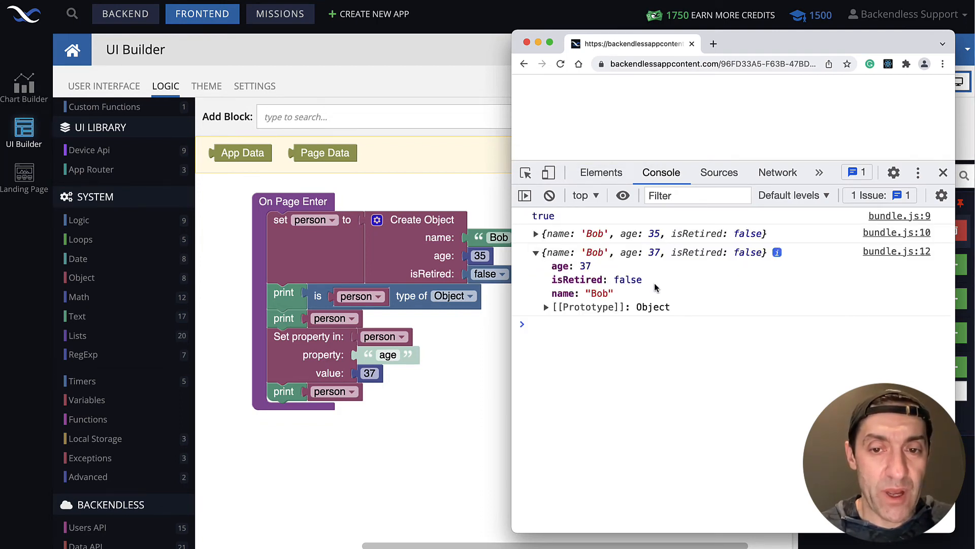
{"action": "mouse_move", "coordinate": [597, 303]}
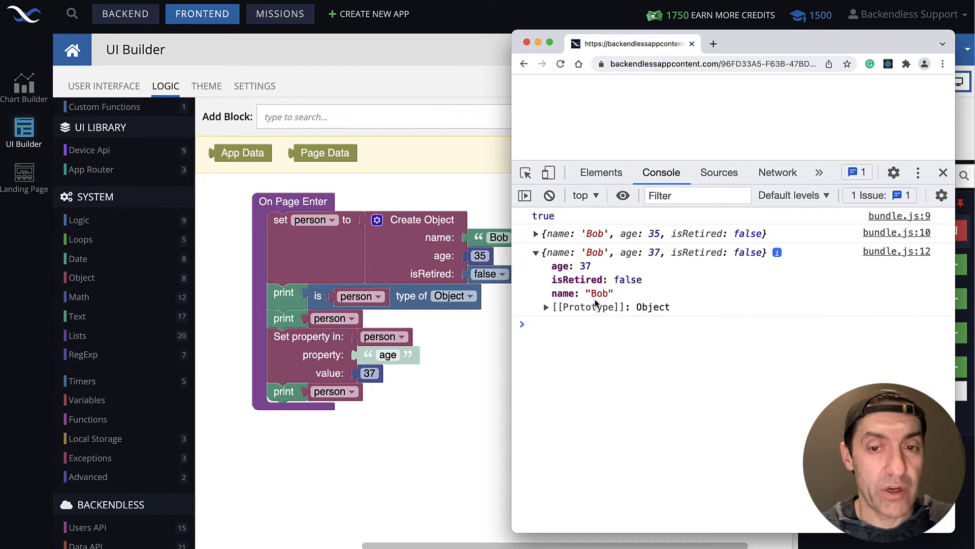
{"action": "mouse_move", "coordinate": [580, 272]}
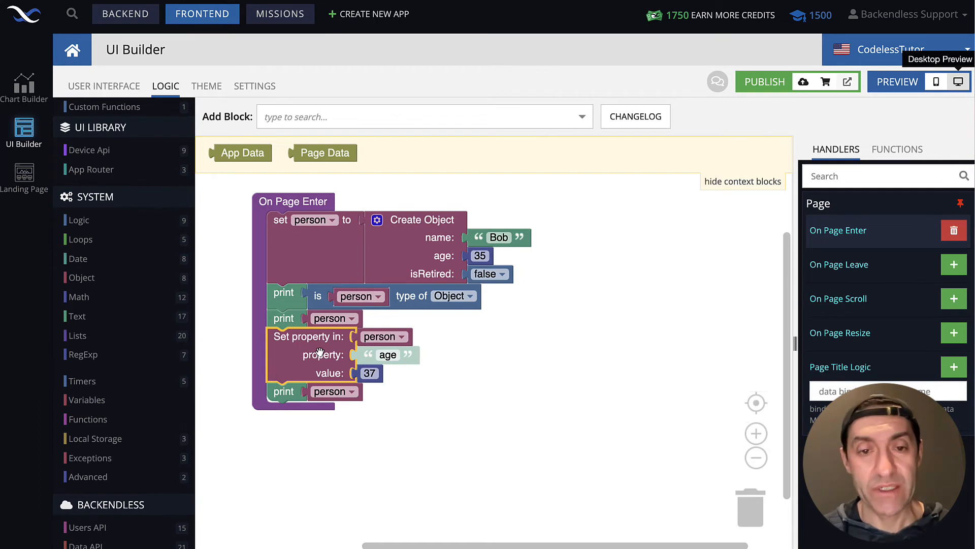
{"action": "mouse_move", "coordinate": [325, 360]}
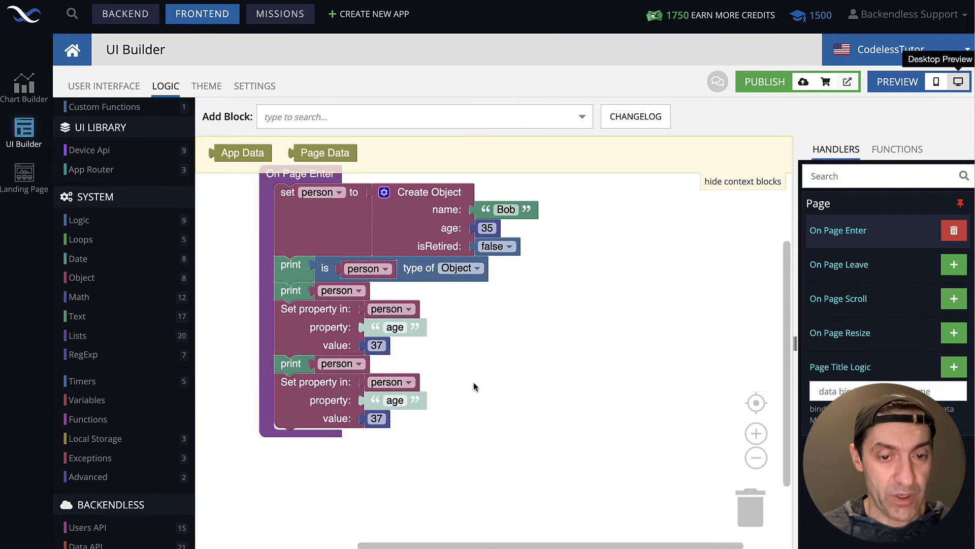
- Duplicate the Set property block to give person a phoneNumber of 555-1234 and print person
{"action": "type", "text": "phoneNumber"}
{"action": "type", "text": "555-1234"}
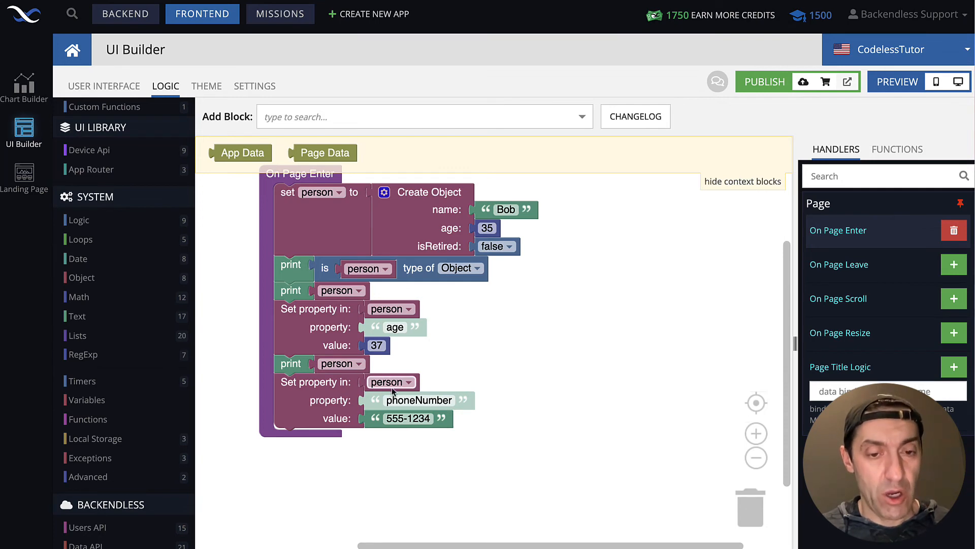
{"action": "mouse_move", "coordinate": [393, 411]}
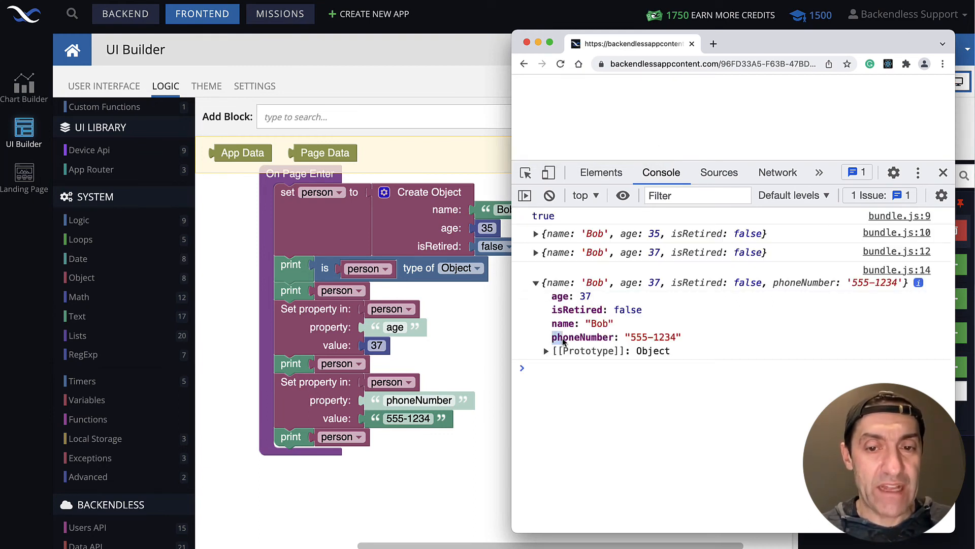
{"action": "mouse_move", "coordinate": [683, 341]}
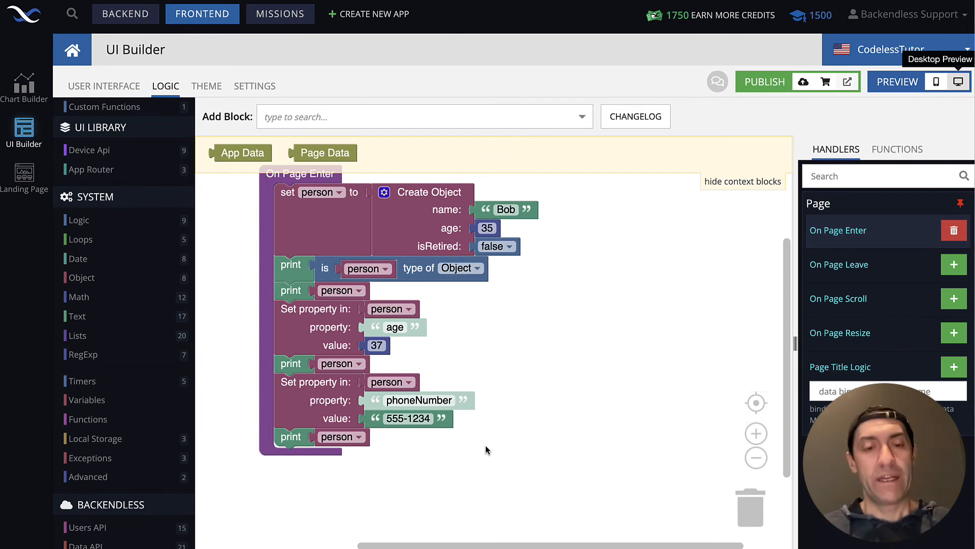
- Print person's phoneNumber via a Get property block and launch Desktop Preview
{"action": "left_click", "coordinate": [81, 277]}
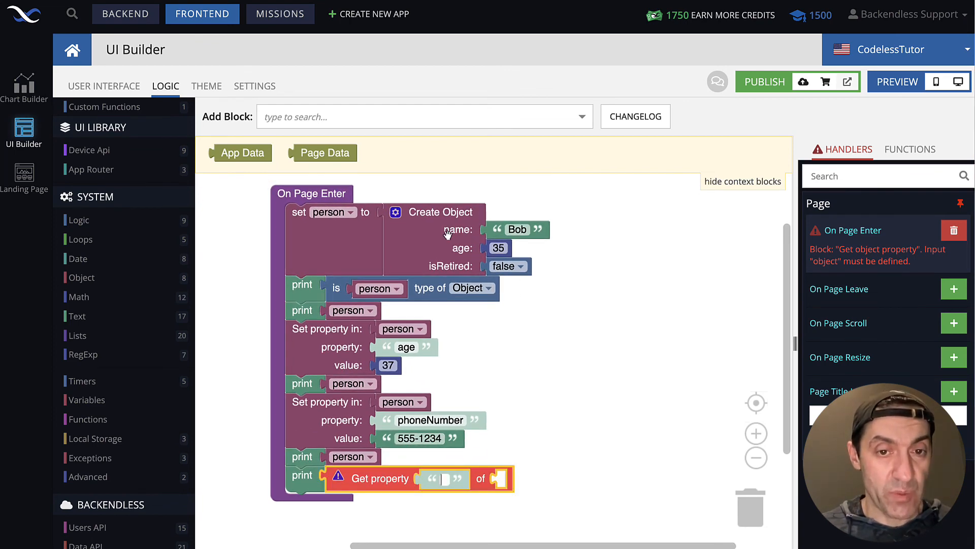
{"action": "mouse_move", "coordinate": [435, 422]}
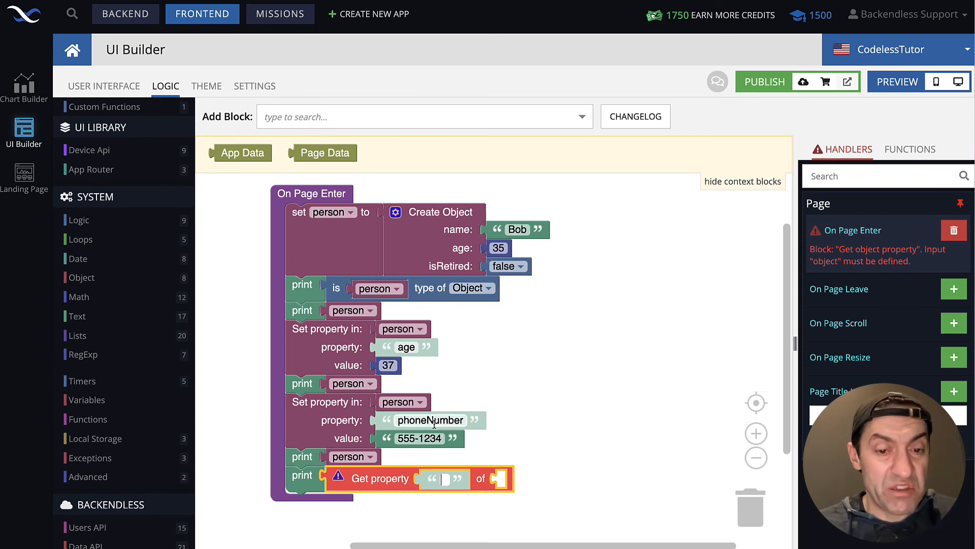
{"action": "type", "text": "phoneNu"}
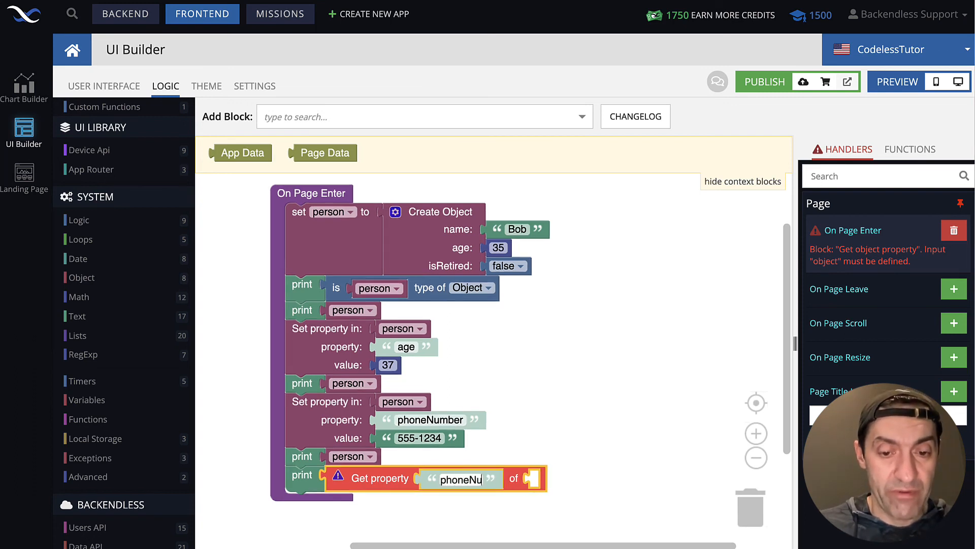
{"action": "type", "text": "phoneNumber"}
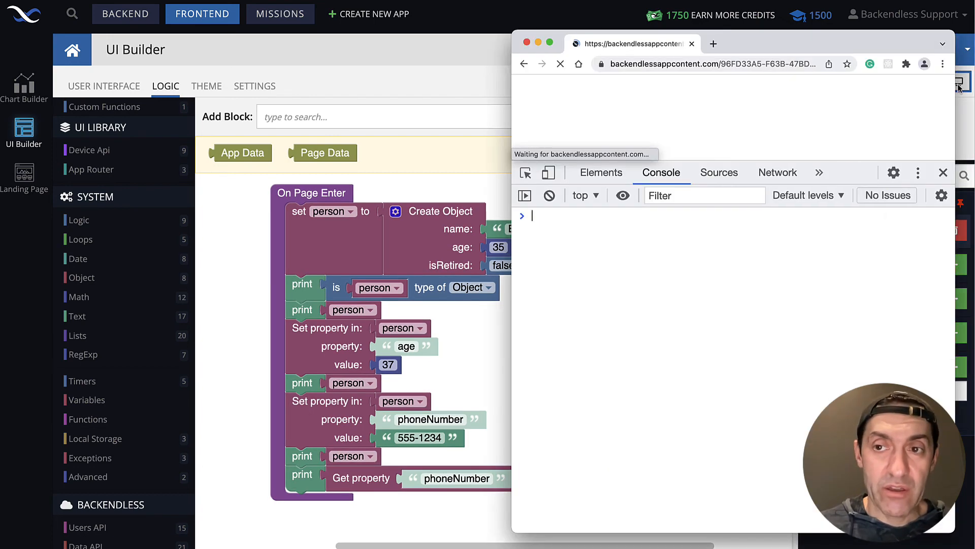
- Check the console shows 555-1234, then return to the logic canvas
{"action": "left_click", "coordinate": [561, 64]}
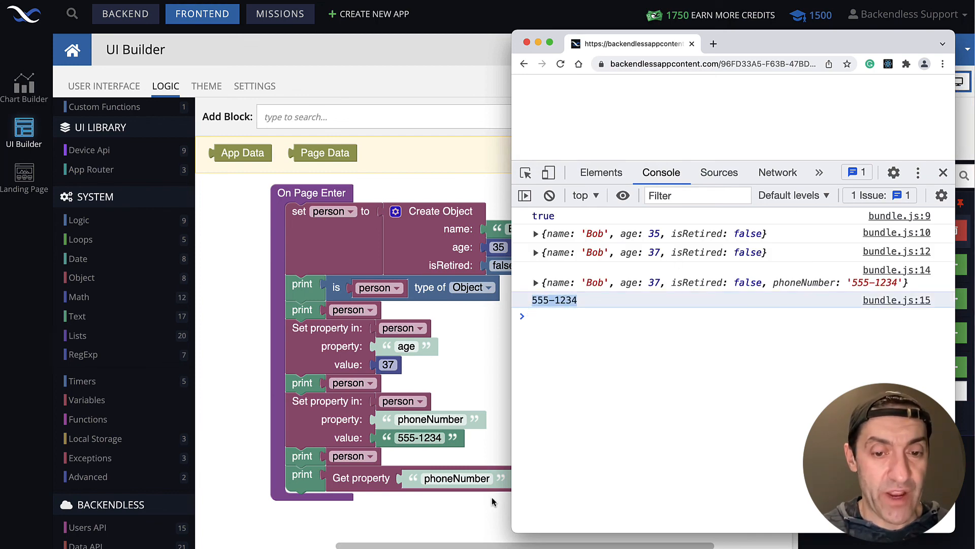
{"action": "left_click", "coordinate": [943, 172]}
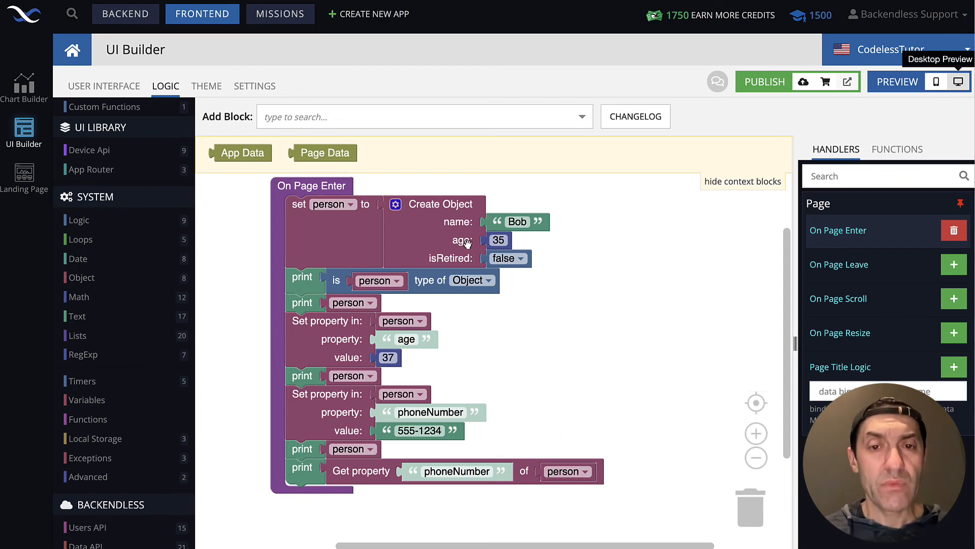
{"action": "mouse_move", "coordinate": [471, 272]}
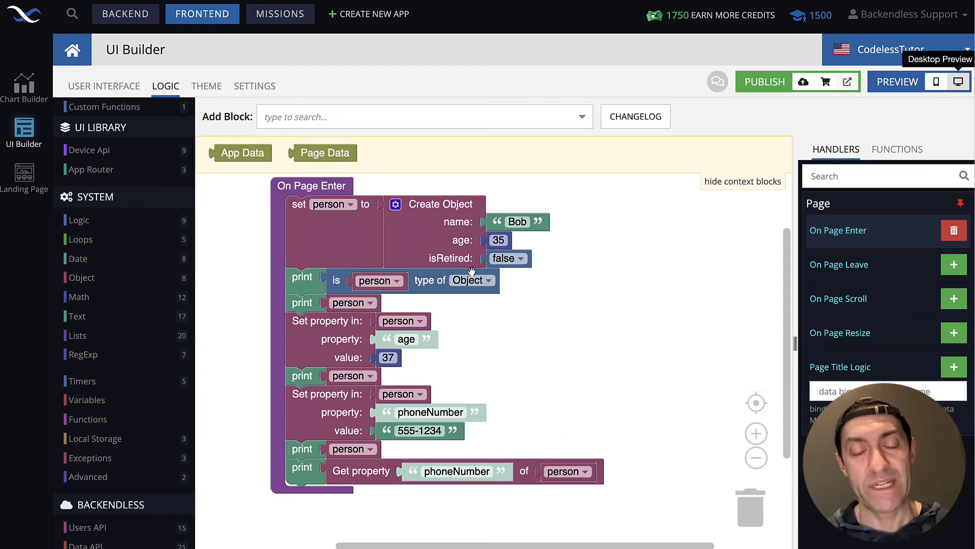